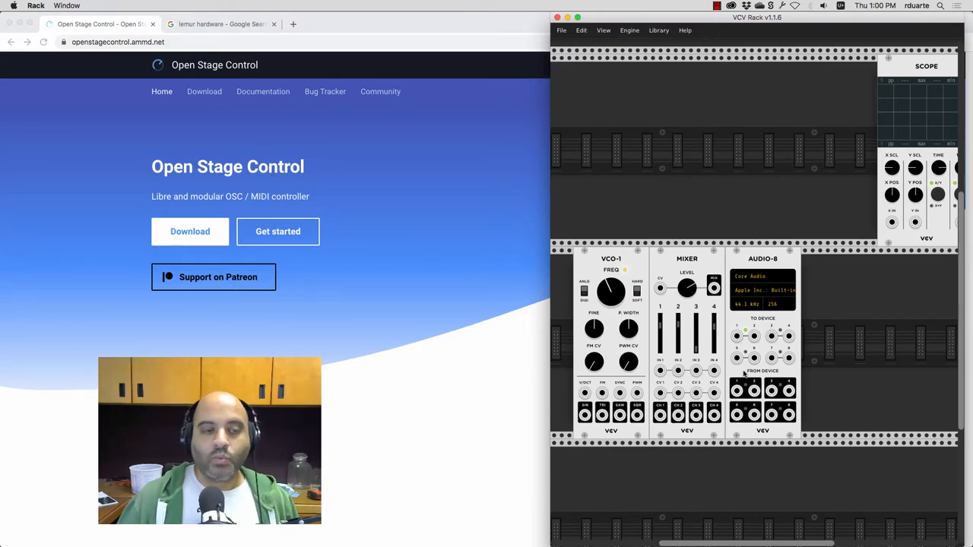
Step: Launch open-stage-control.app from the open-stage-control-darwin-x64 folder in Finder
click(220, 25)
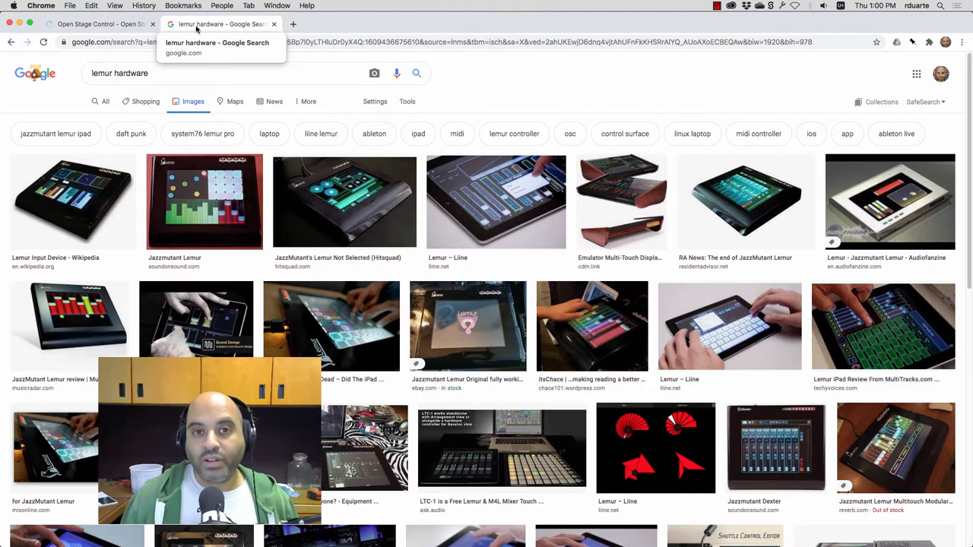
click(99, 26)
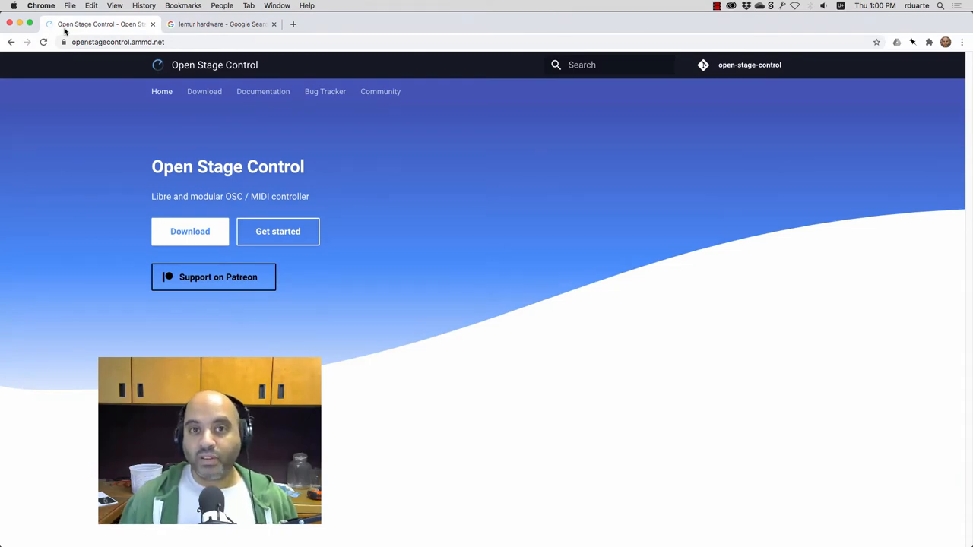
mouse_move(9, 102)
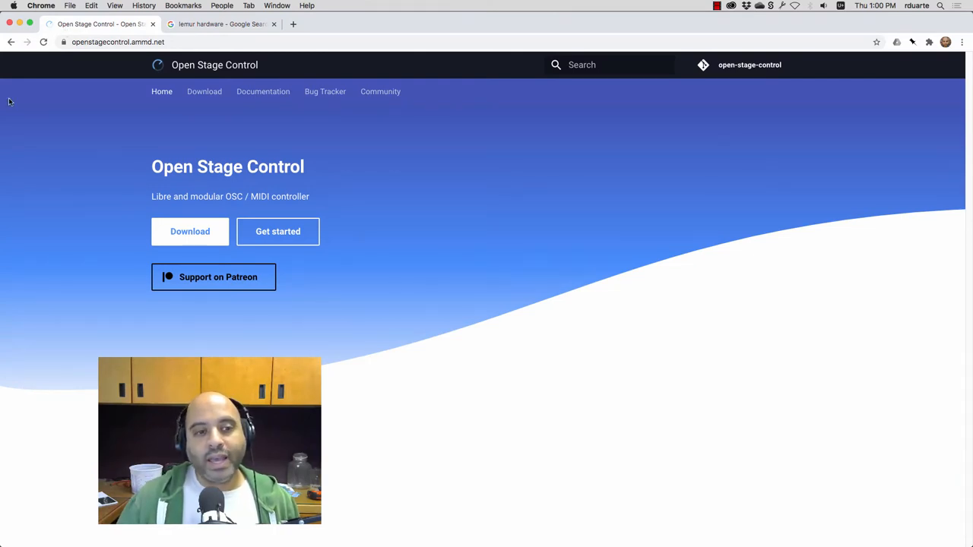
mouse_move(100, 145)
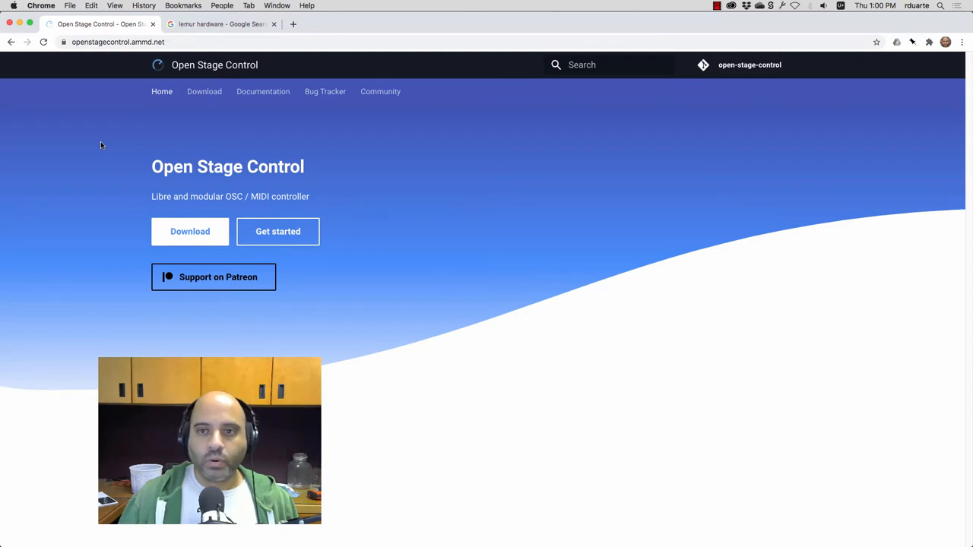
mouse_move(182, 243)
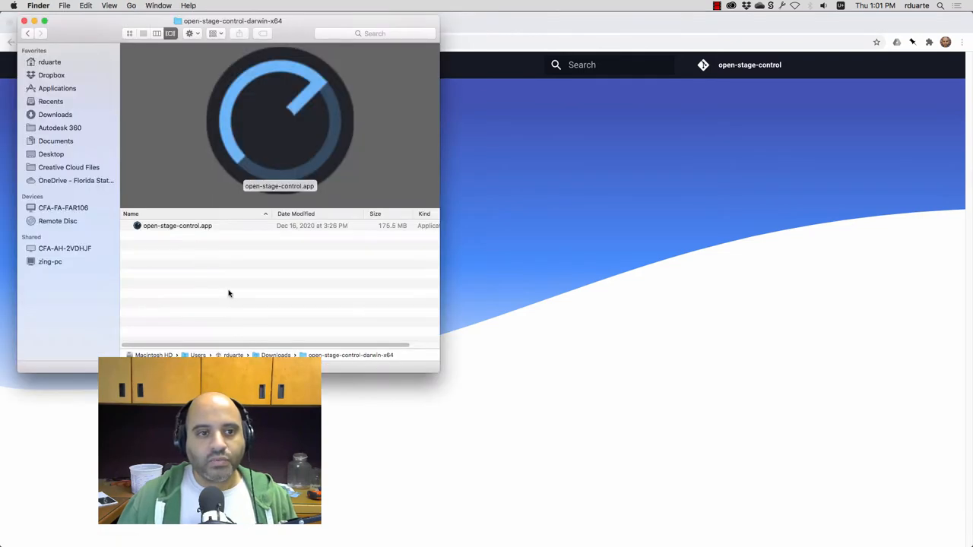
mouse_move(180, 231)
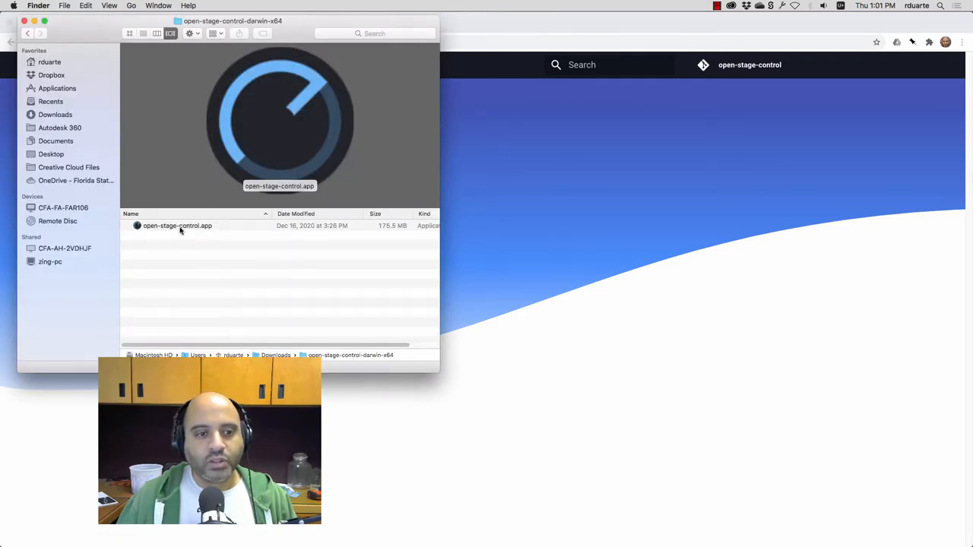
double_click(176, 224)
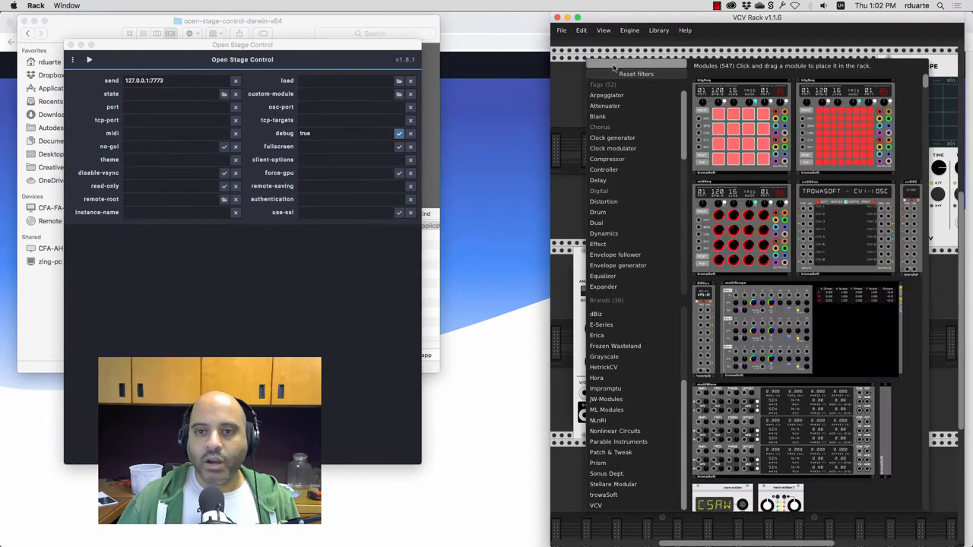
Step: Add the trowaSoft cvOSCcv module to the rack from the filtered module browser
click(592, 73)
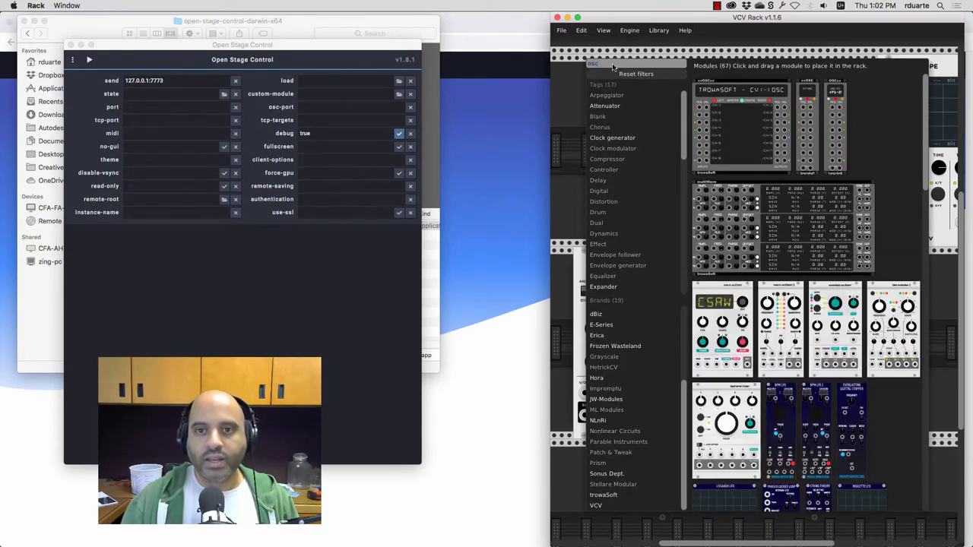
mouse_move(720, 116)
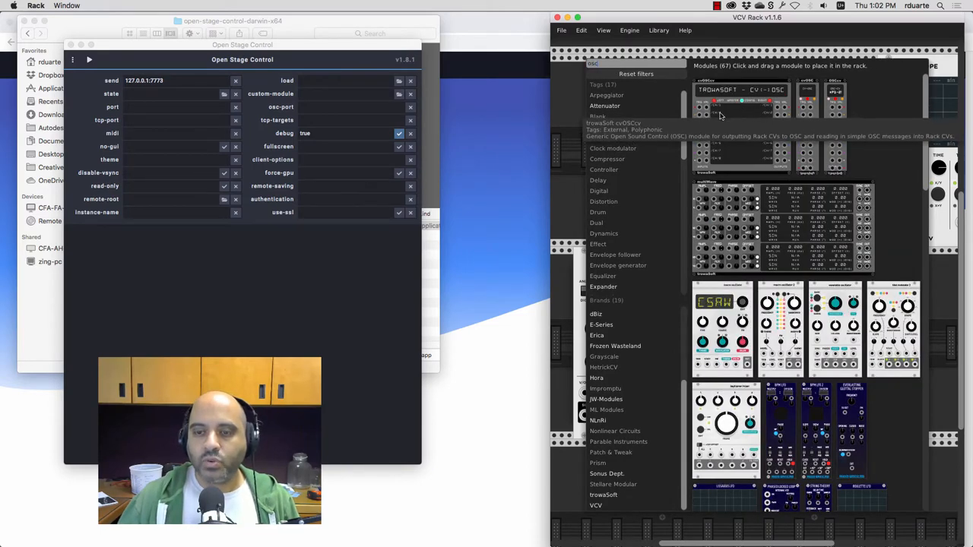
click(741, 99)
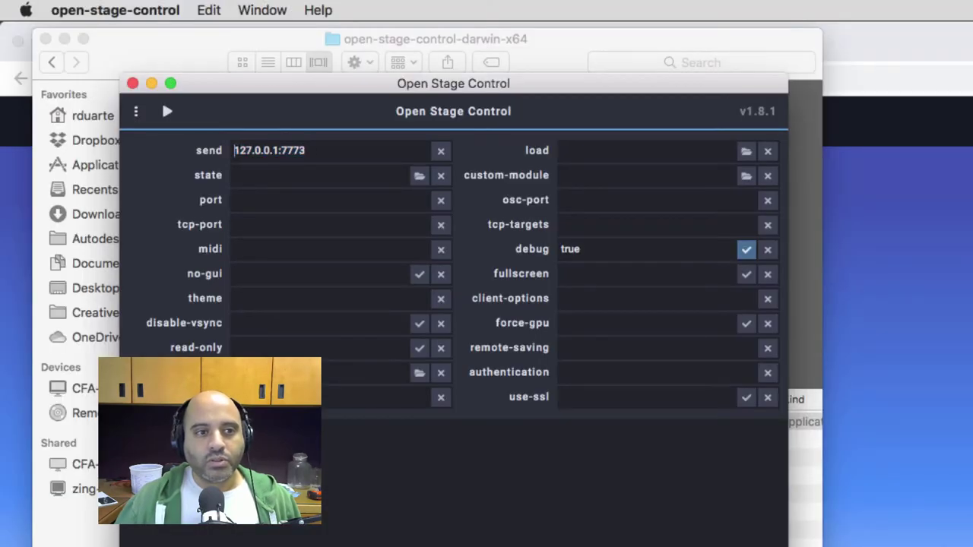
Step: Set the launcher's send target to 127.0.0.1:7773
double_click(256, 150)
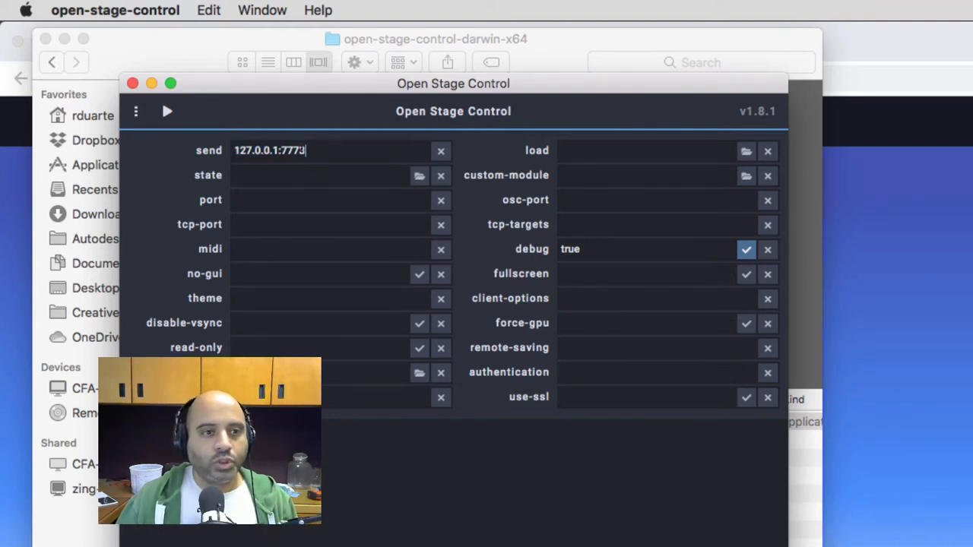
double_click(287, 150)
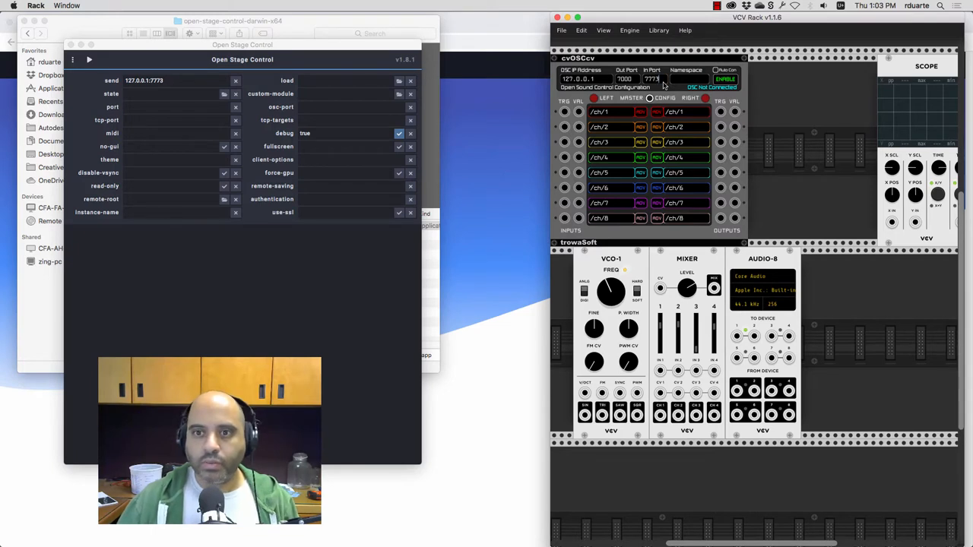
Step: Enable the cvOSCcv module's OSC connection on 127.0.0.1 port 7773
click(726, 79)
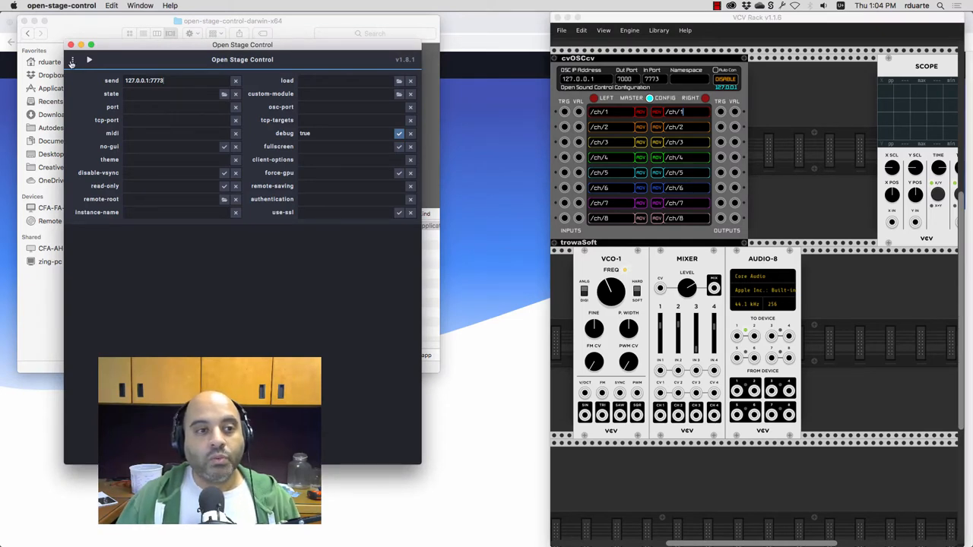
Step: Start the server on port 8080 and bring the new client window into view
click(91, 60)
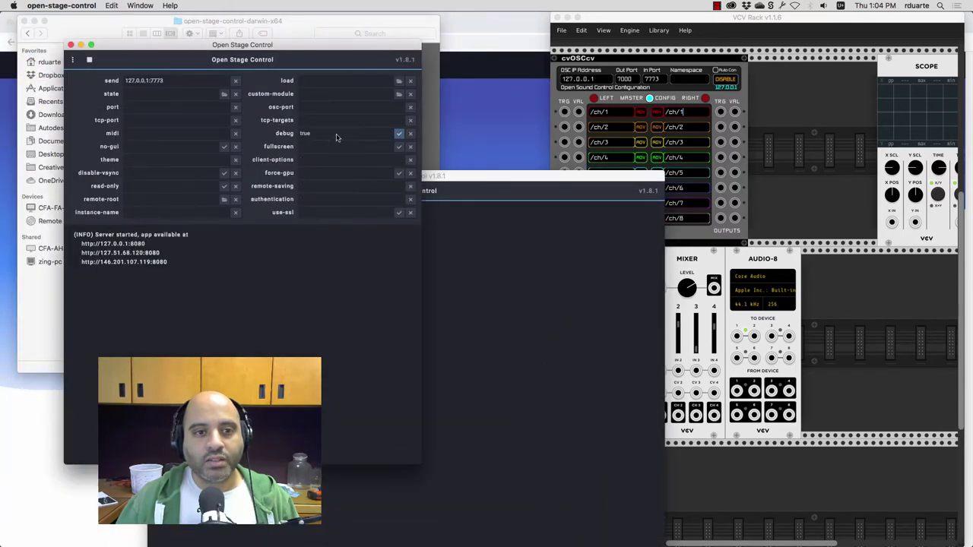
mouse_move(141, 352)
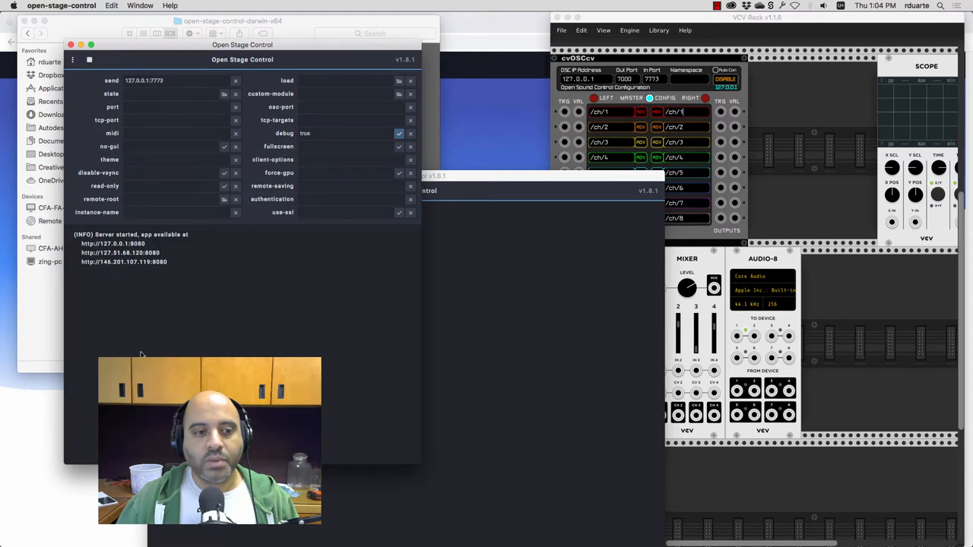
mouse_move(204, 350)
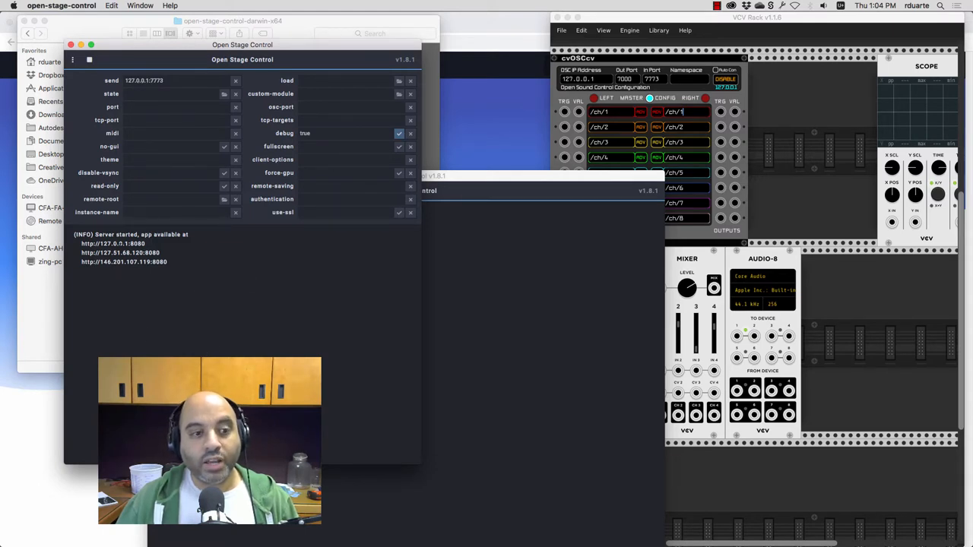
drag(76, 240, 179, 266)
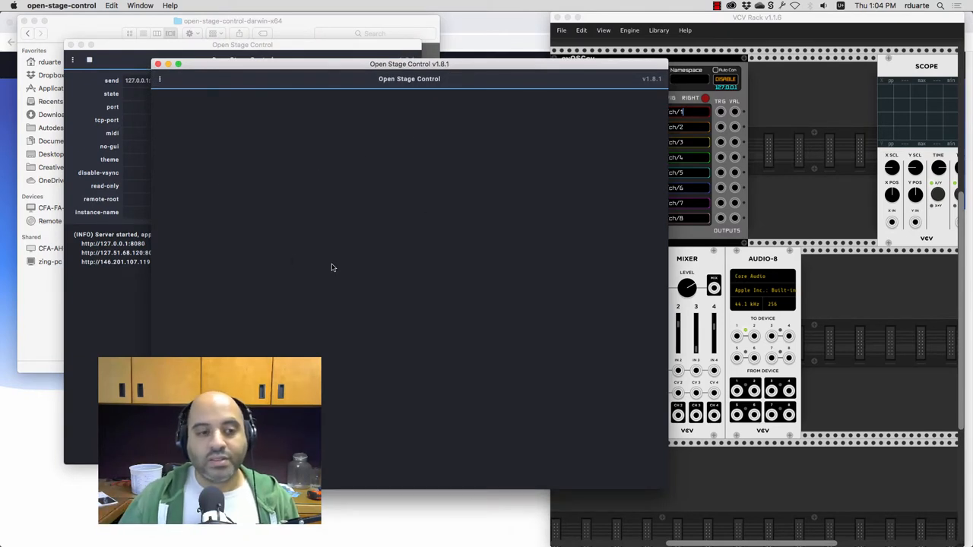
Step: Turn on the client's Editor mode from the ⋮ menu
click(162, 79)
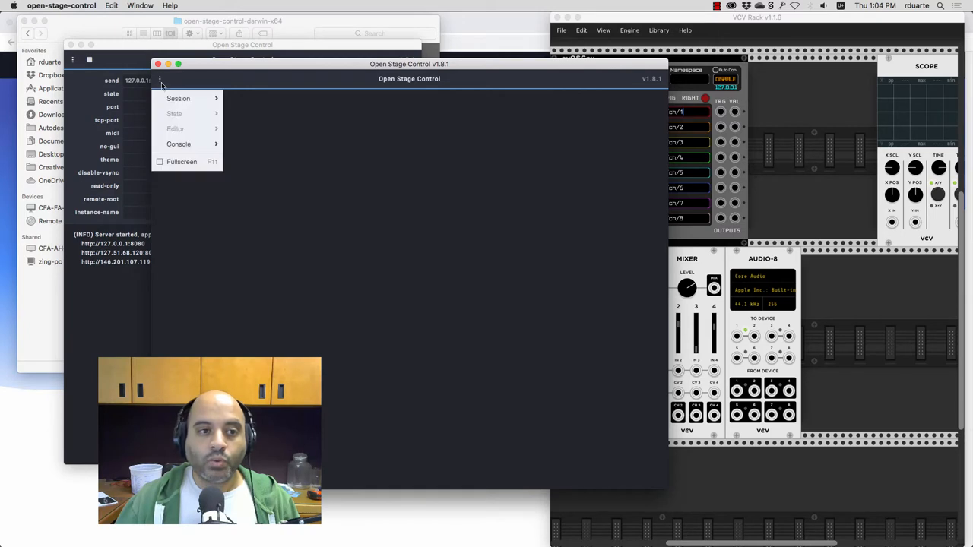
click(175, 127)
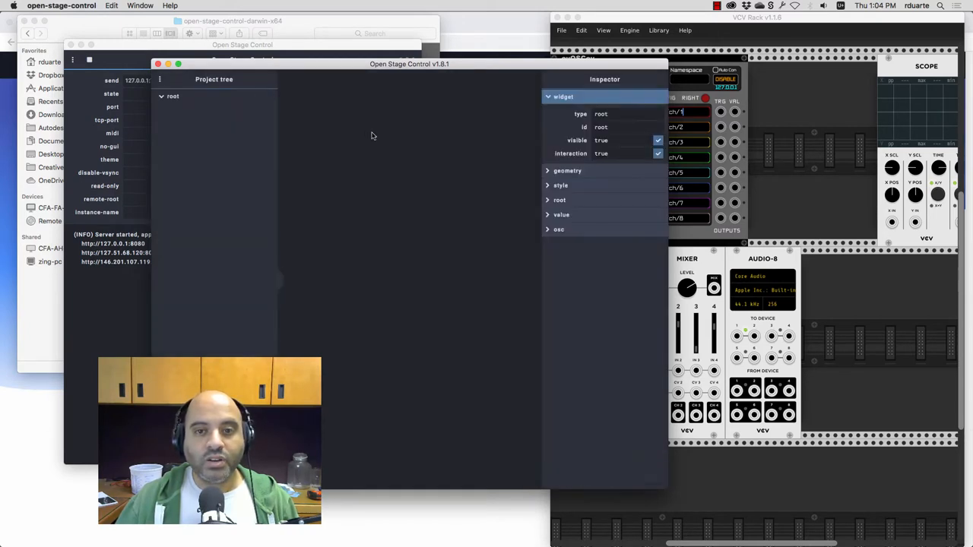
mouse_move(411, 243)
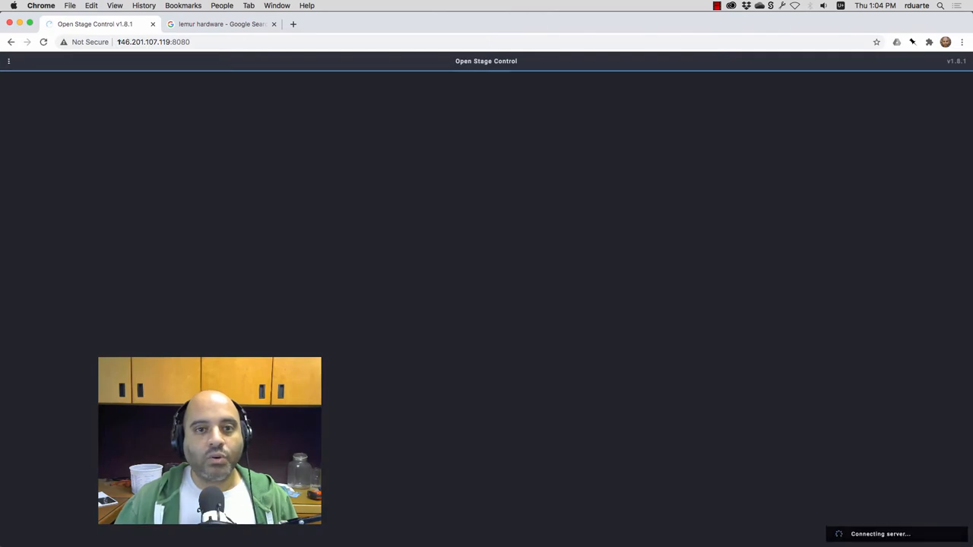
Step: Look at the web client's ⋮ menu at 146.201.107.119:8080 and close it
click(9, 62)
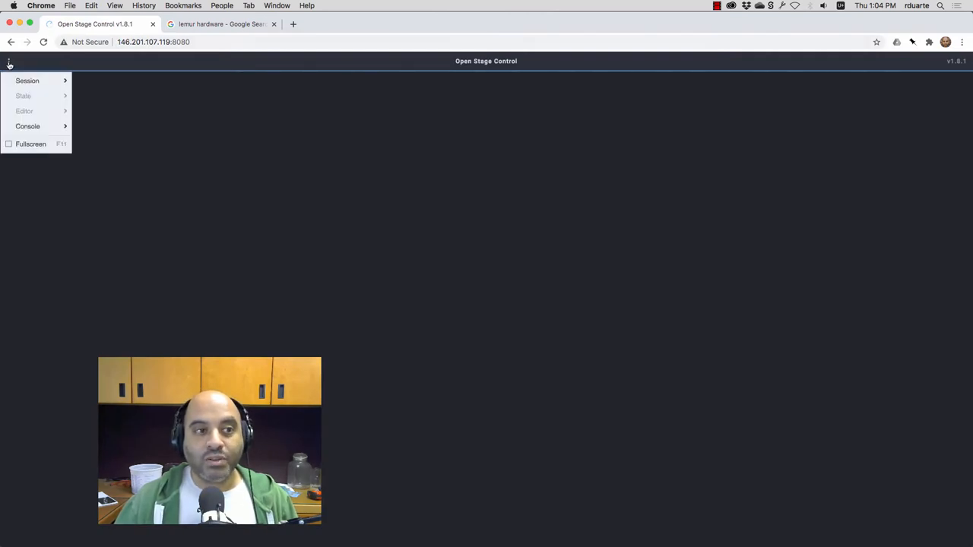
click(27, 81)
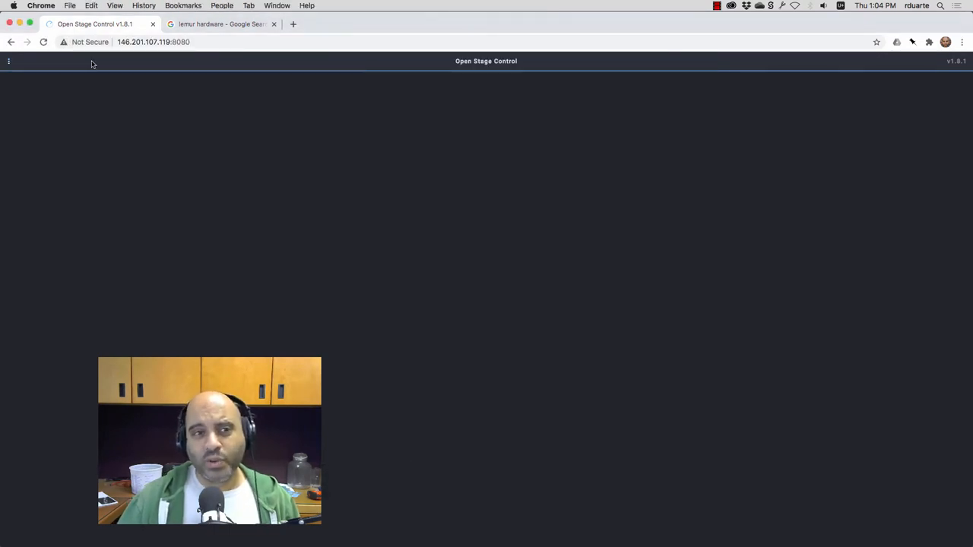
click(10, 61)
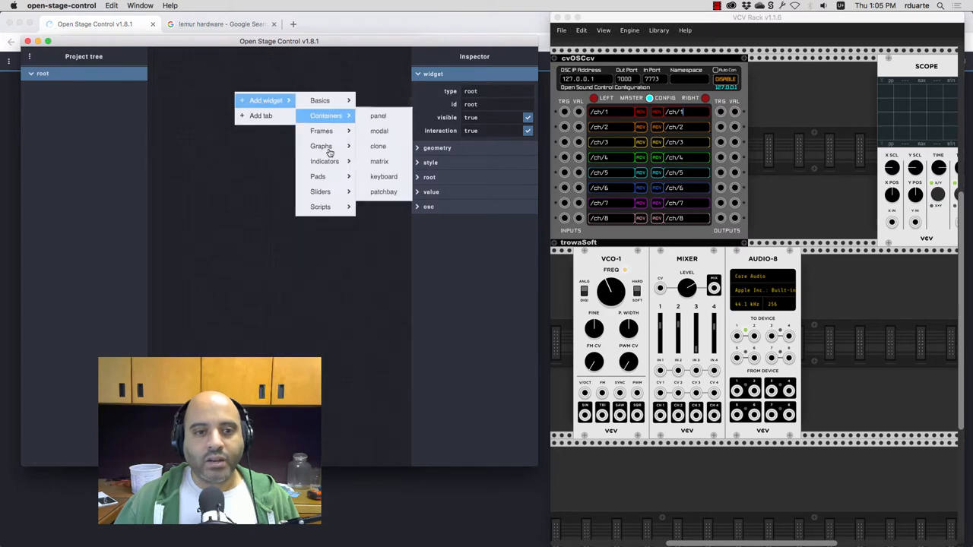
Step: Add a knob widget knob_1 under root and show its osc settings
click(317, 101)
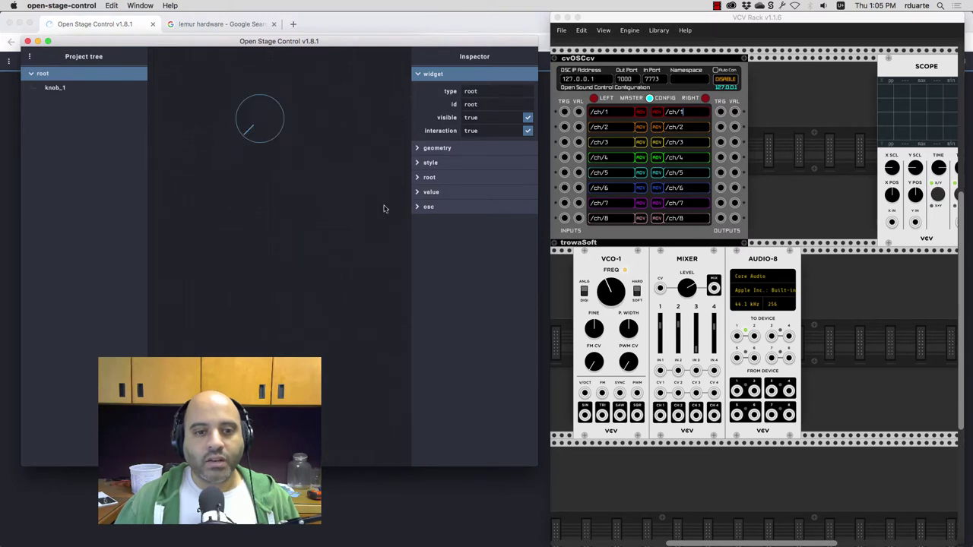
click(260, 119)
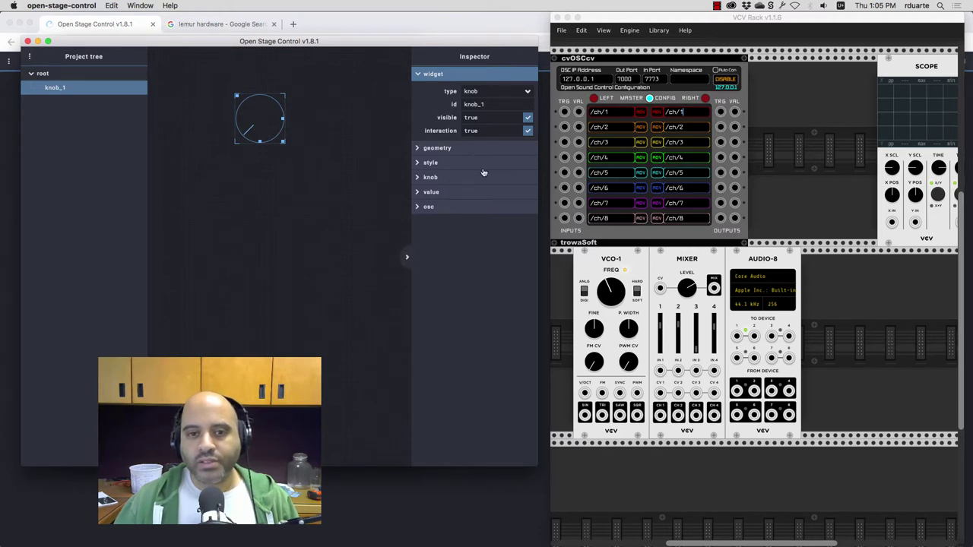
click(425, 207)
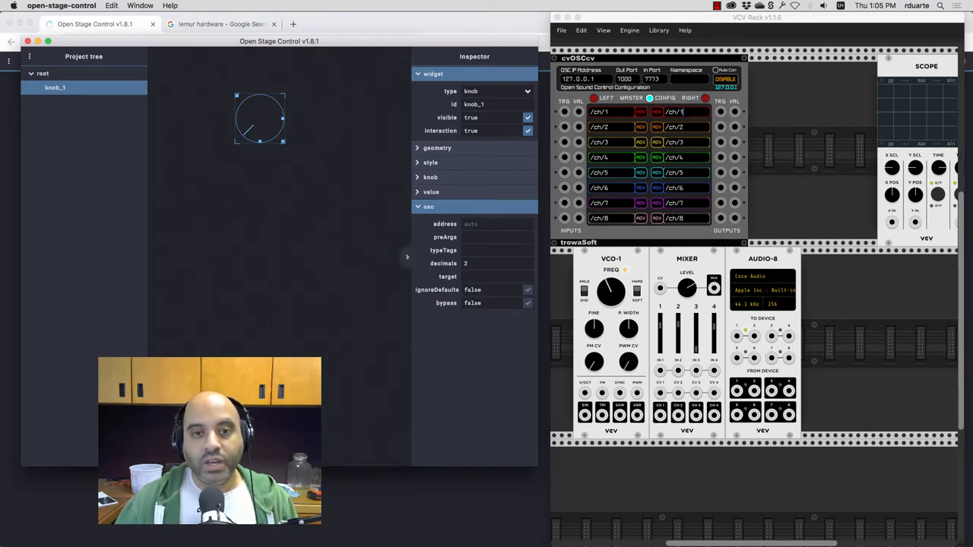
Step: Copy the knob's id knob_1 for reuse in the cvOSCcv channel config
double_click(471, 104)
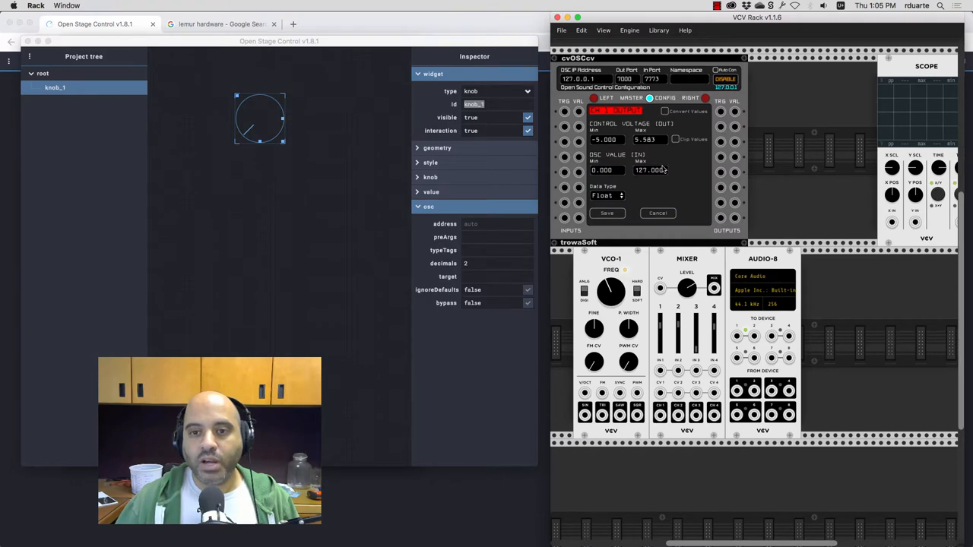
mouse_move(614, 170)
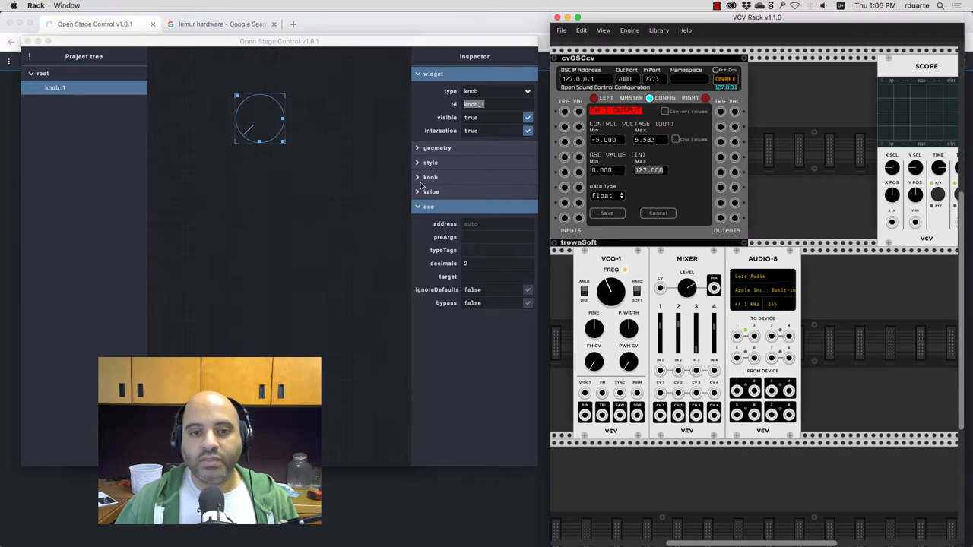
Step: Set knob_1's range to 0–127 to match the cvOSCcv channel's OSC values
click(429, 176)
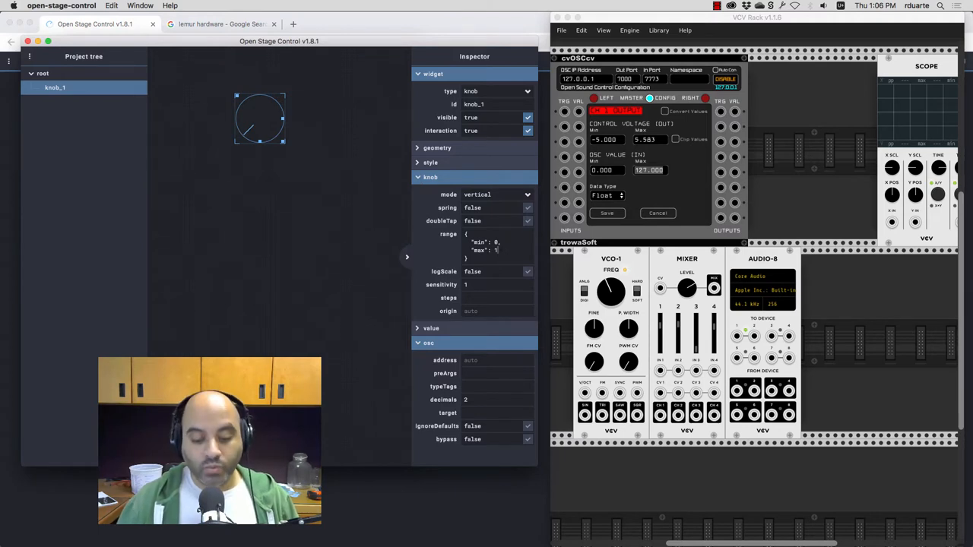
text(27)
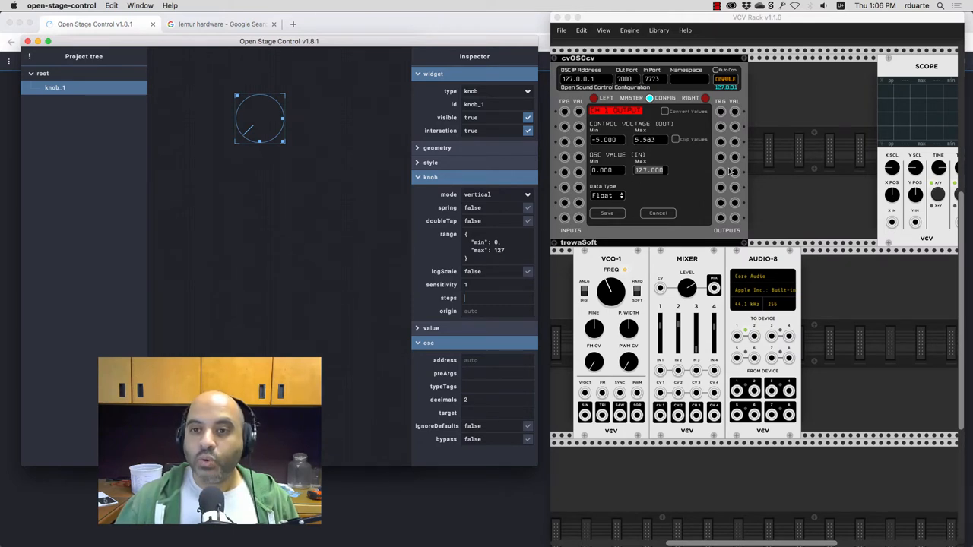
mouse_move(737, 160)
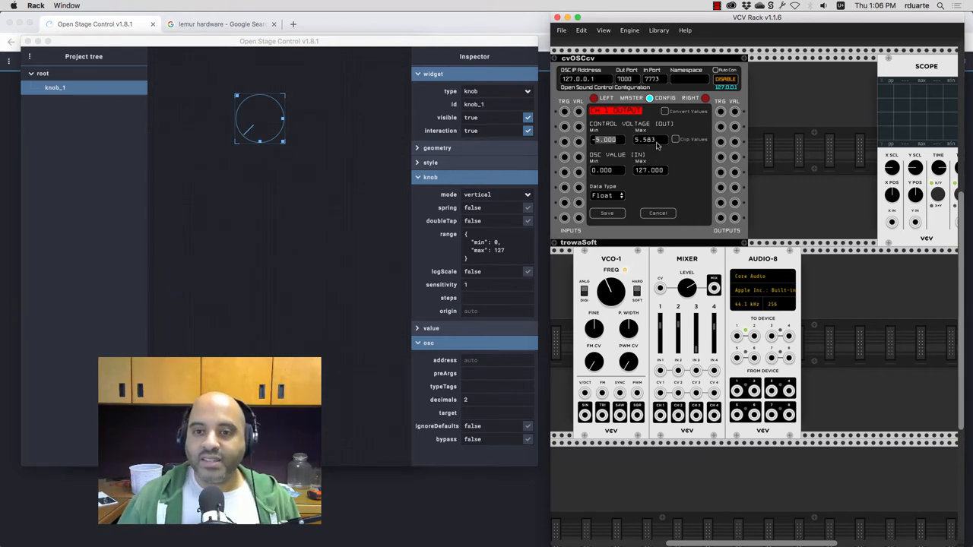
mouse_move(651, 161)
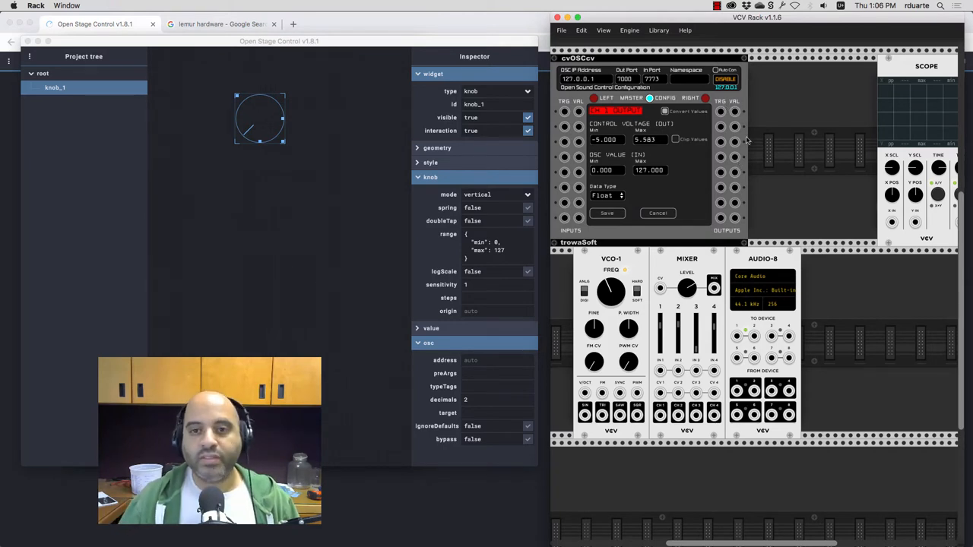
mouse_move(606, 178)
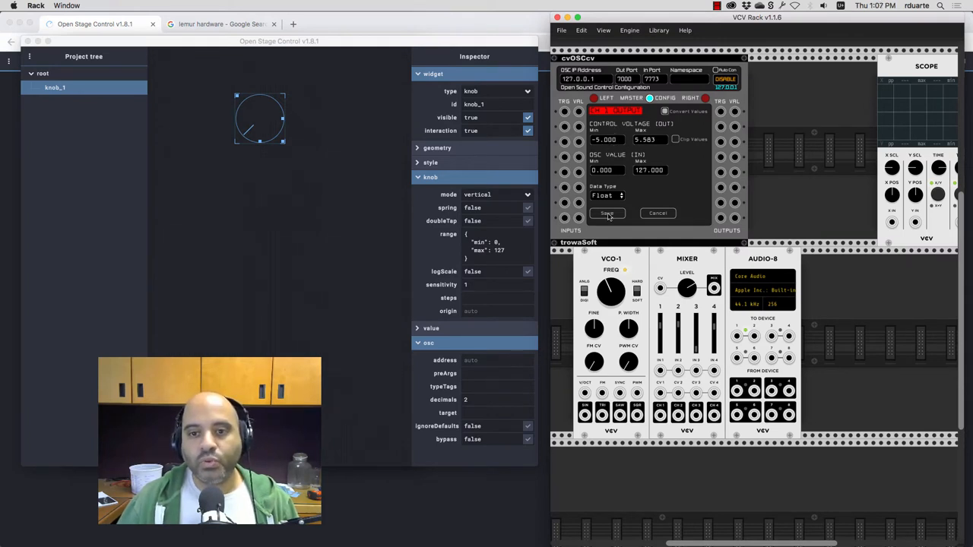
Step: Save the cvOSCcv channel config and cable its output into the Scope input
click(606, 212)
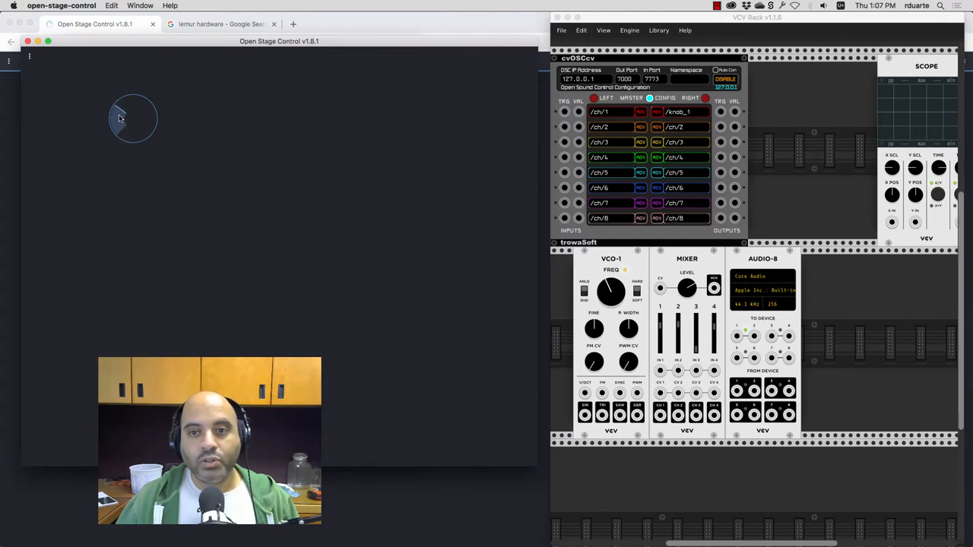
mouse_move(116, 121)
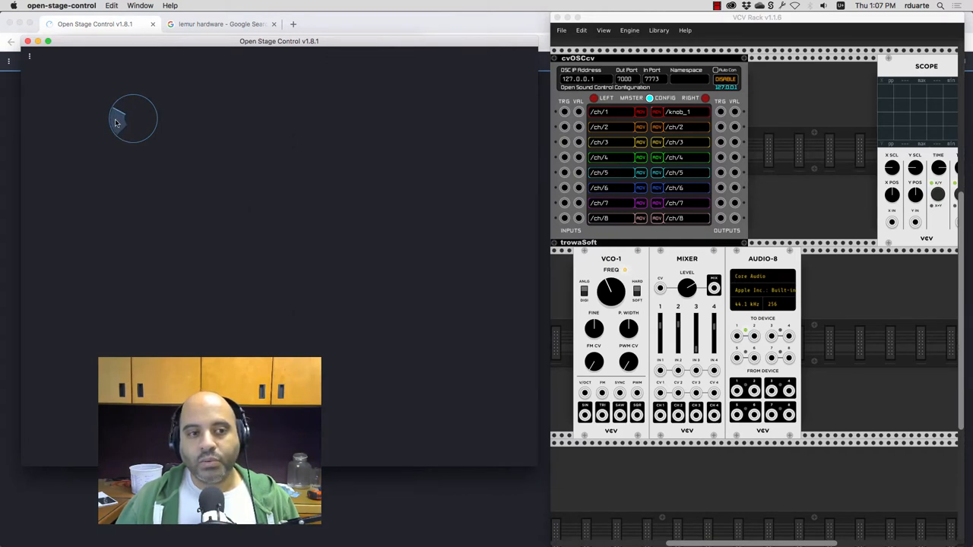
drag(734, 112, 890, 222)
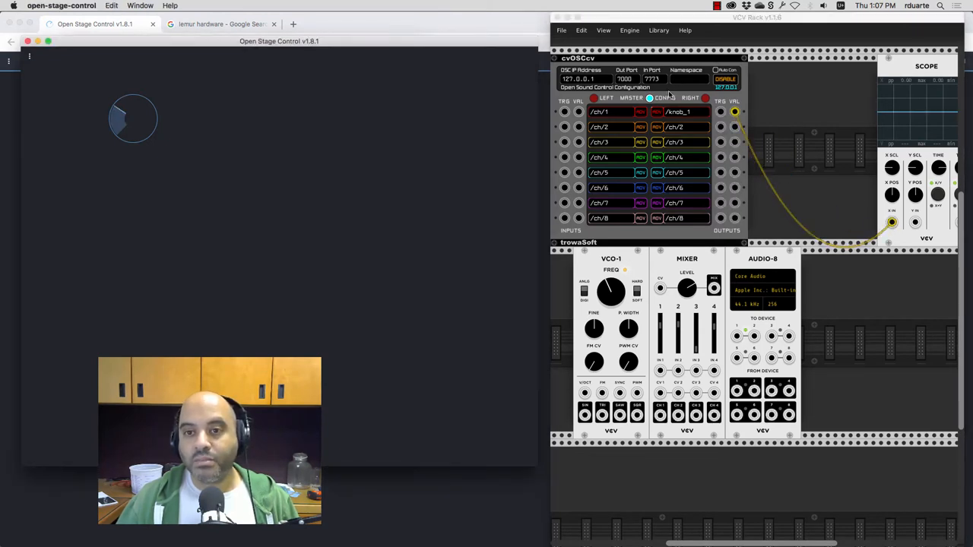
click(650, 97)
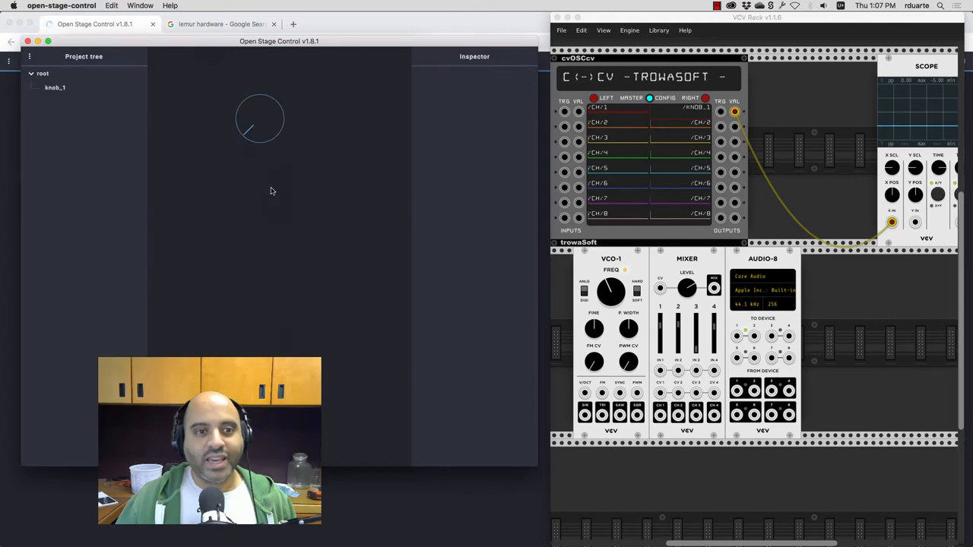
Step: Return to the launcher with the server stopped and begin editing the midi setting
right_click(272, 192)
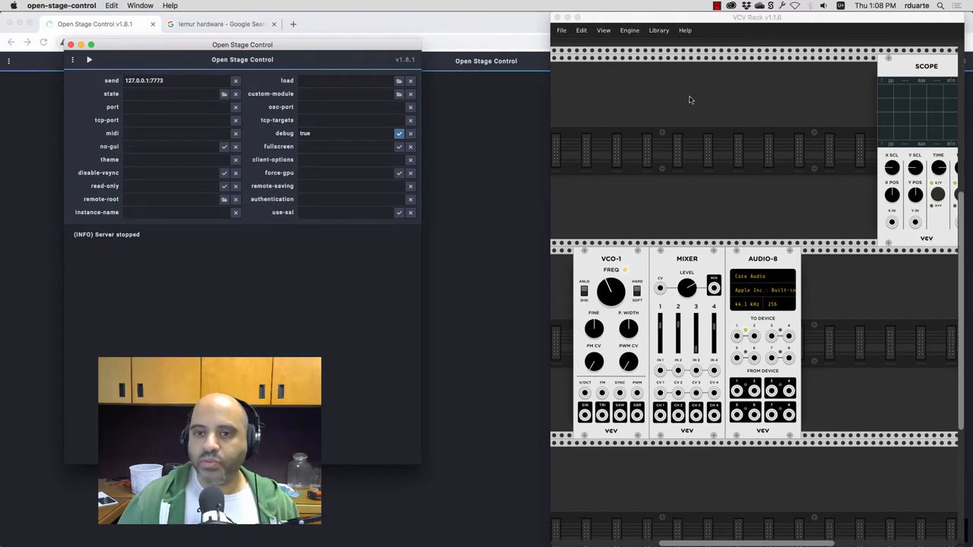
mouse_move(742, 147)
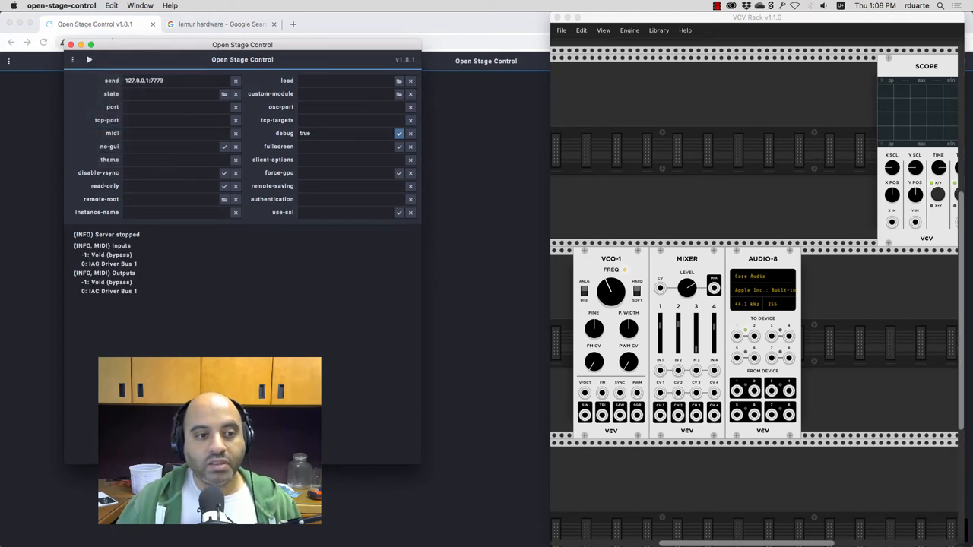
double_click(106, 264)
text(mymidi:)
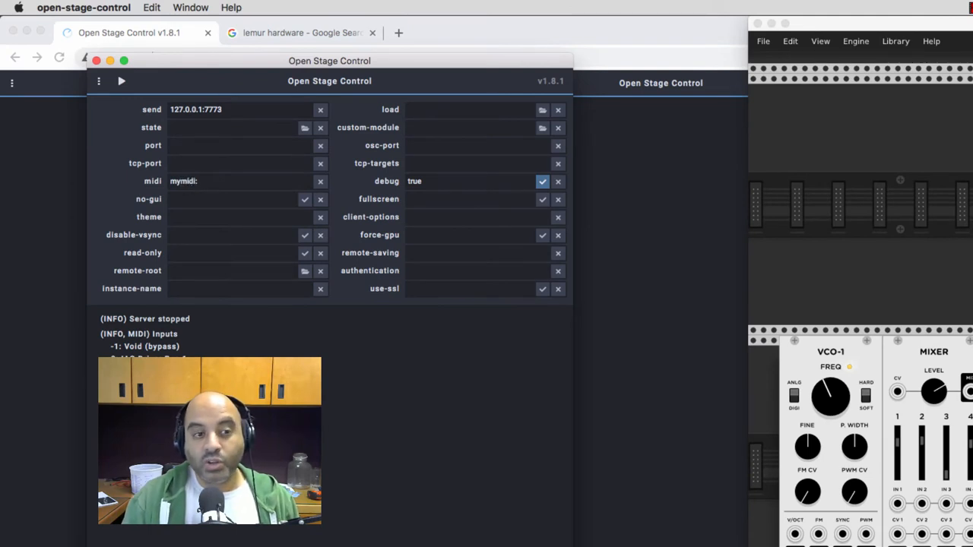
Step: Finish the midi option as mymidi:0,0 and start the server again
text(0)
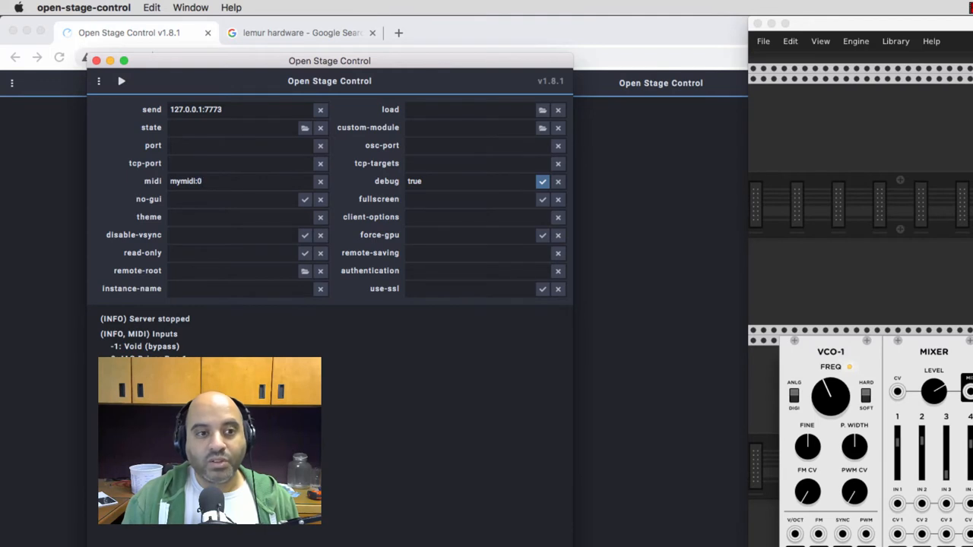
text(,)
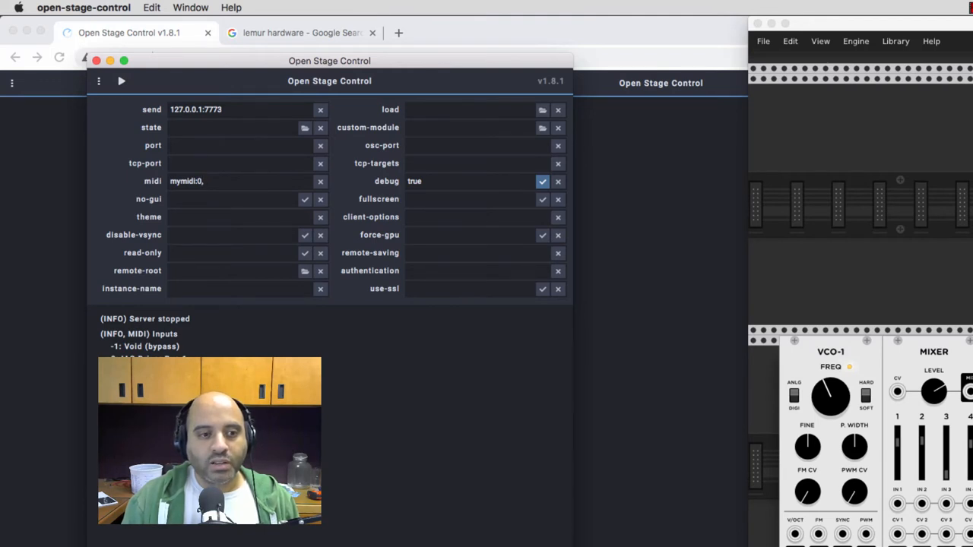
text(0)
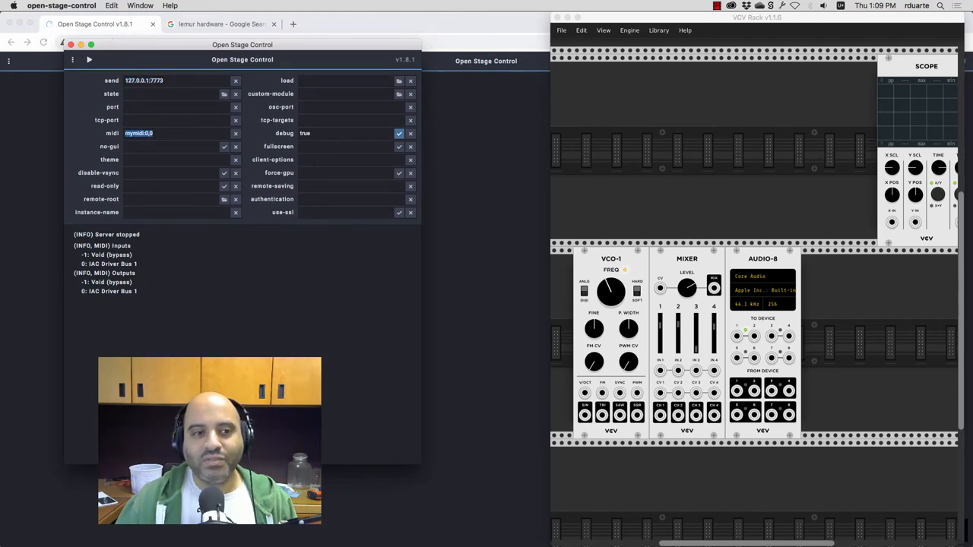
click(91, 61)
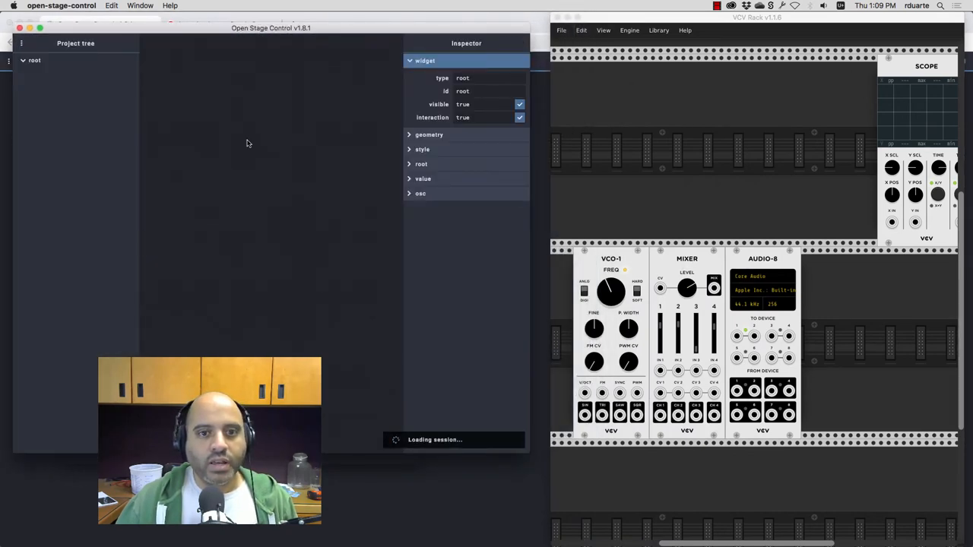
Step: Add a keyboard widget (keyboard_1) to the canvas and show its osc properties
right_click(246, 143)
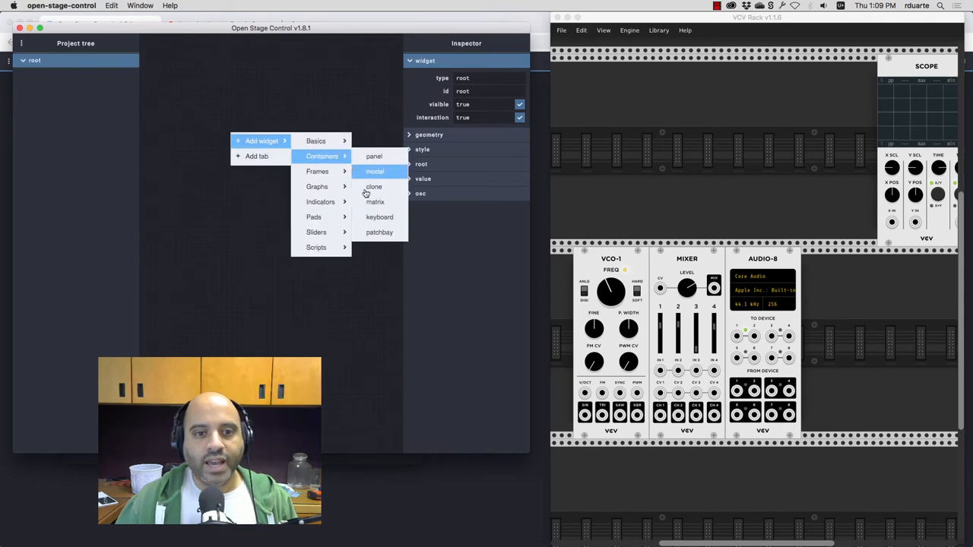
click(378, 216)
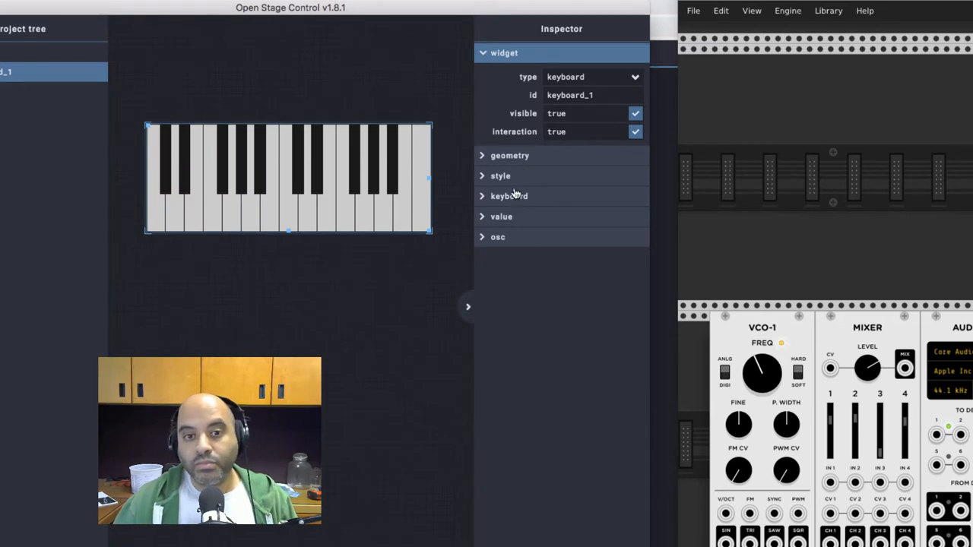
click(499, 237)
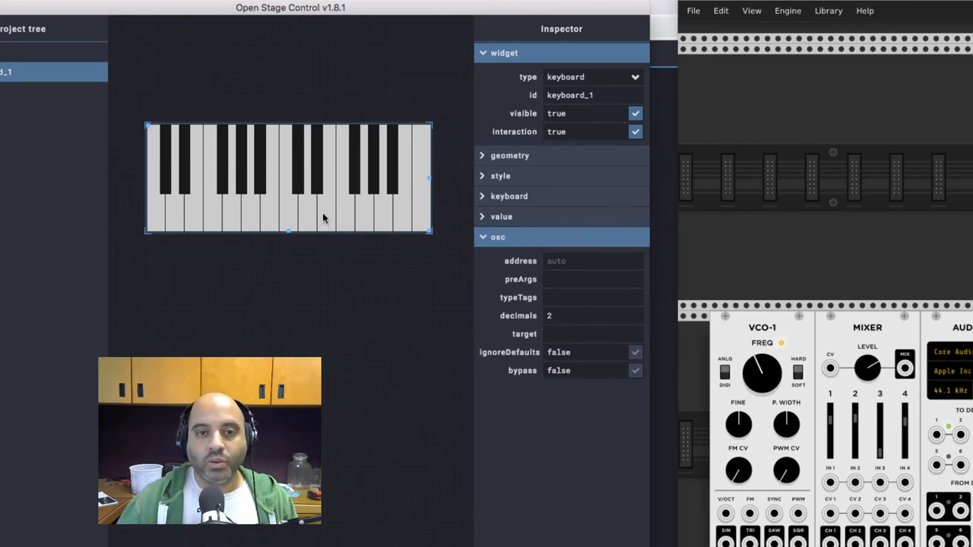
Step: Set keyboard_1's address to /note, preArgs to [0] and target to midi:mymidi
double_click(569, 94)
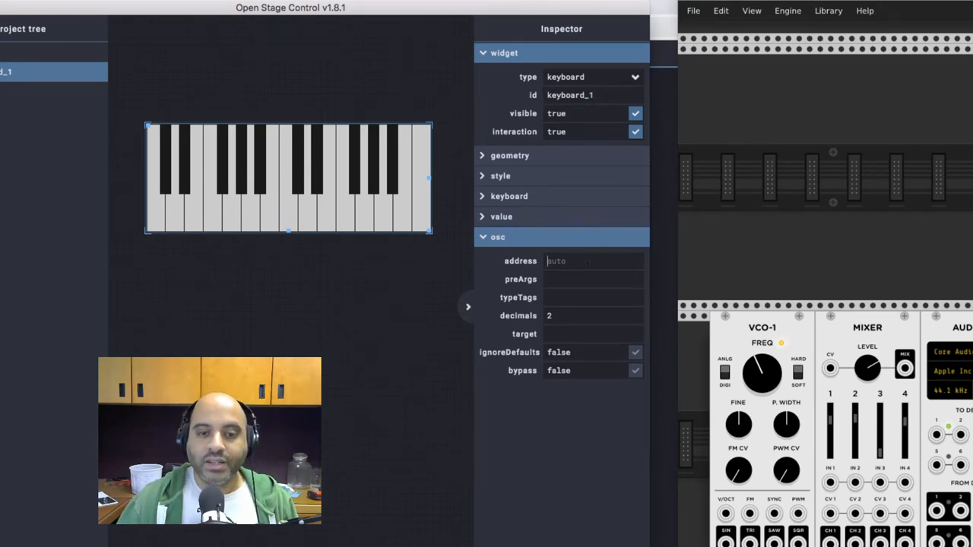
text(/)
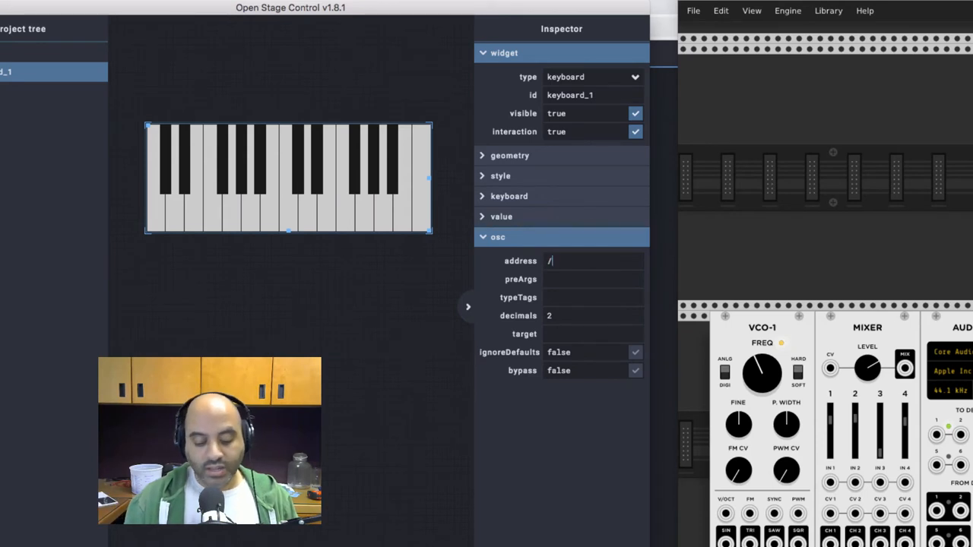
text(note)
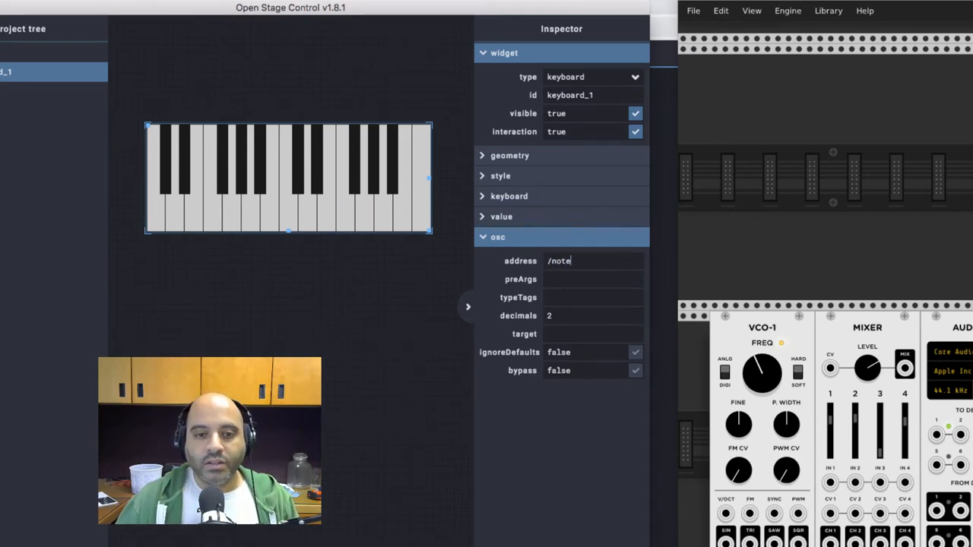
click(592, 280)
text([)
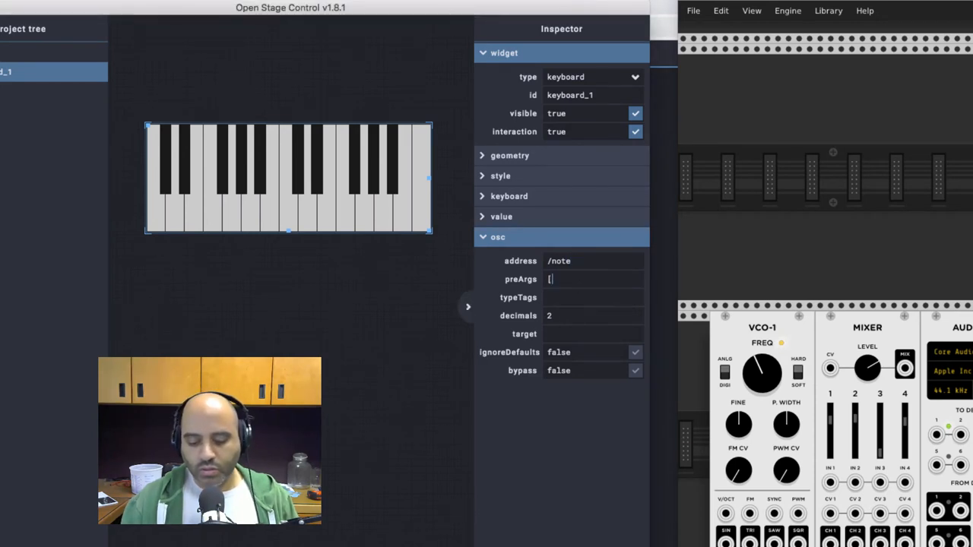
text(0)
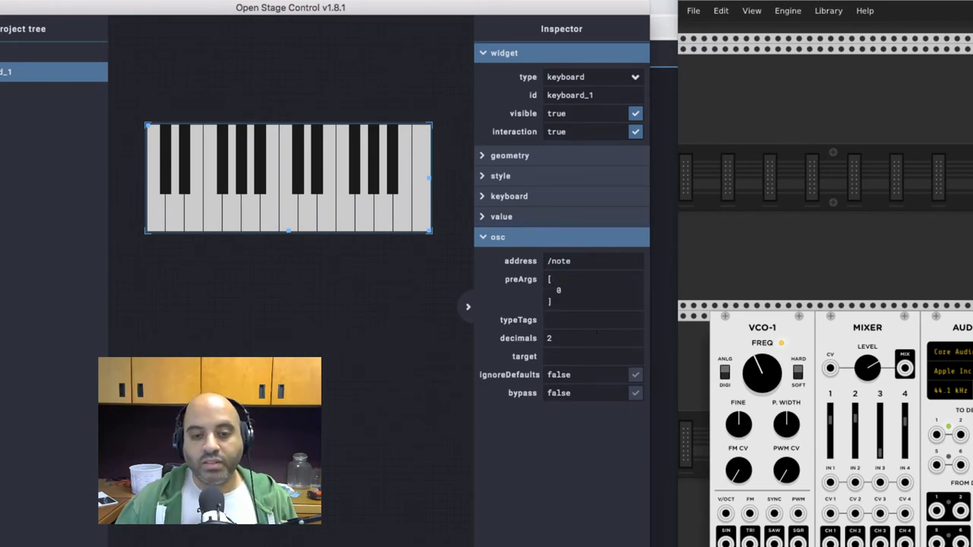
click(592, 356)
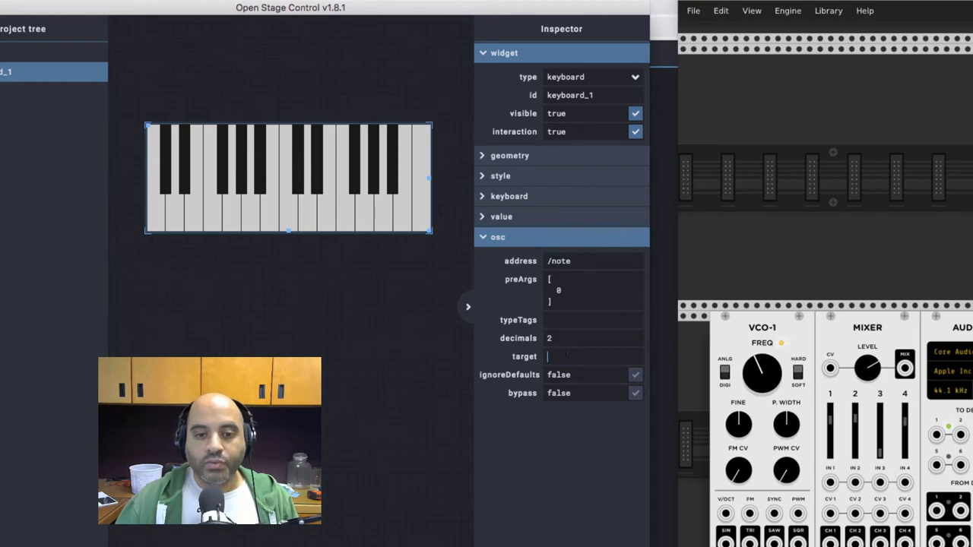
text(midi:)
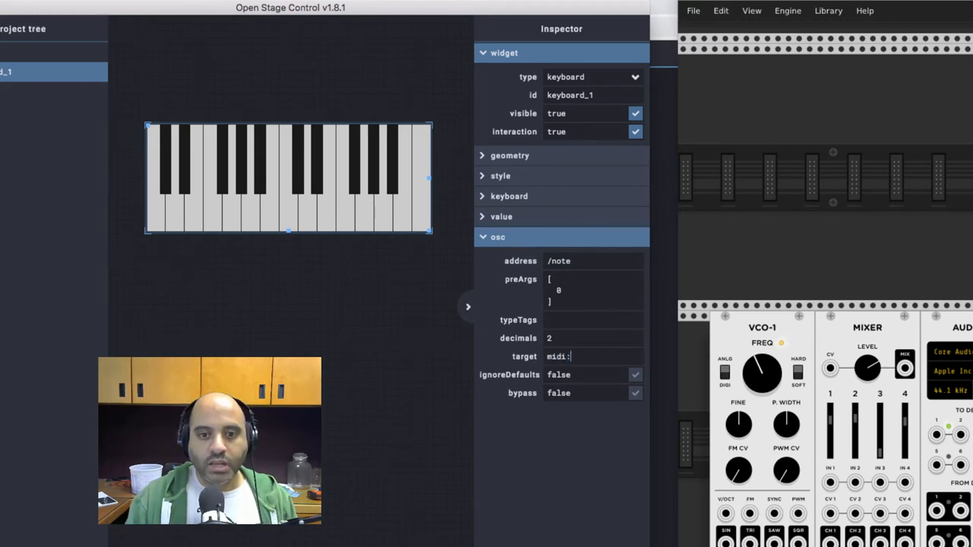
text(mymidi)
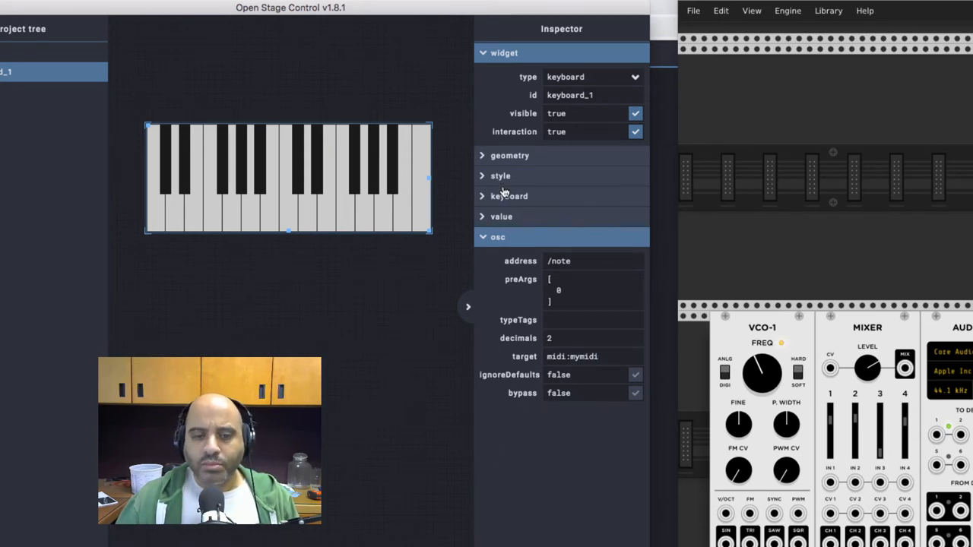
Step: In keyboard_1's keyboard settings, change the note-on value from 1 to 127
click(508, 196)
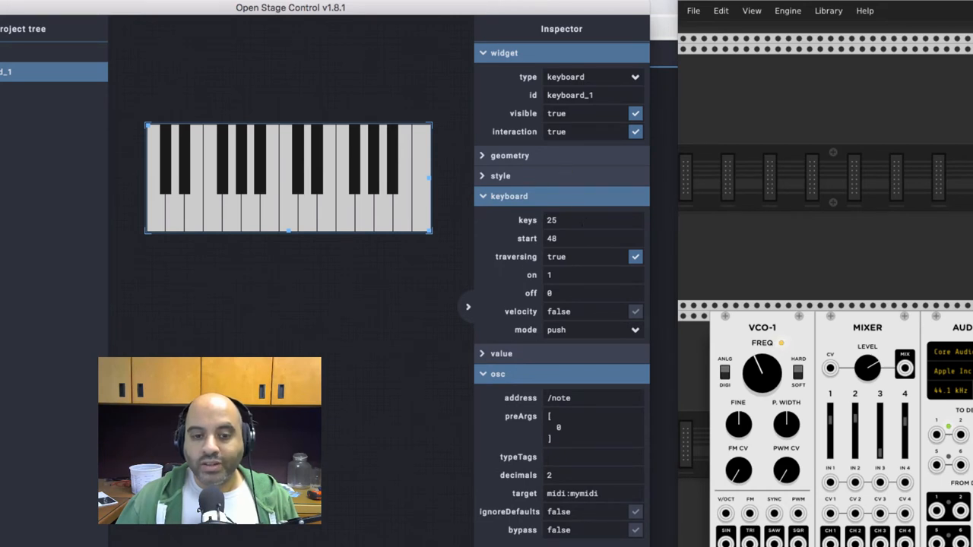
click(578, 275)
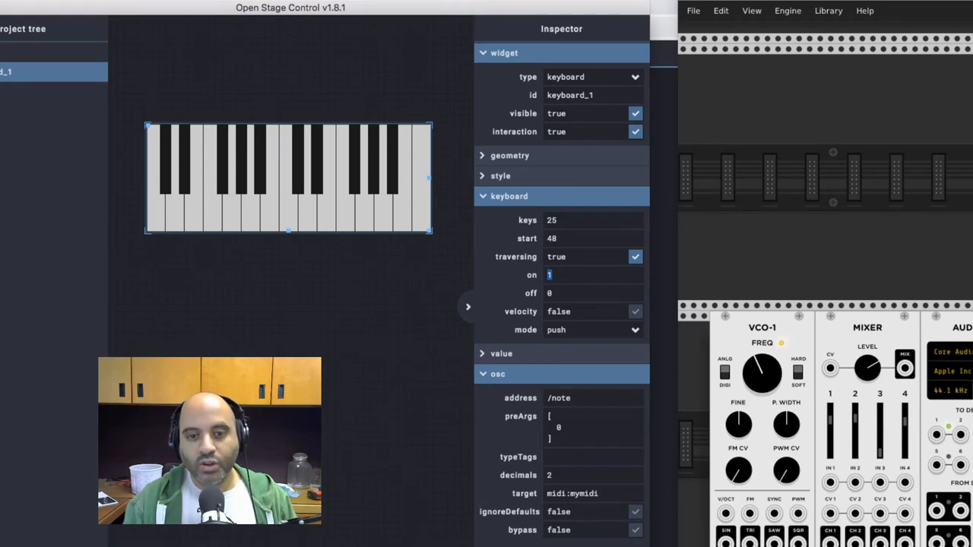
text(127)
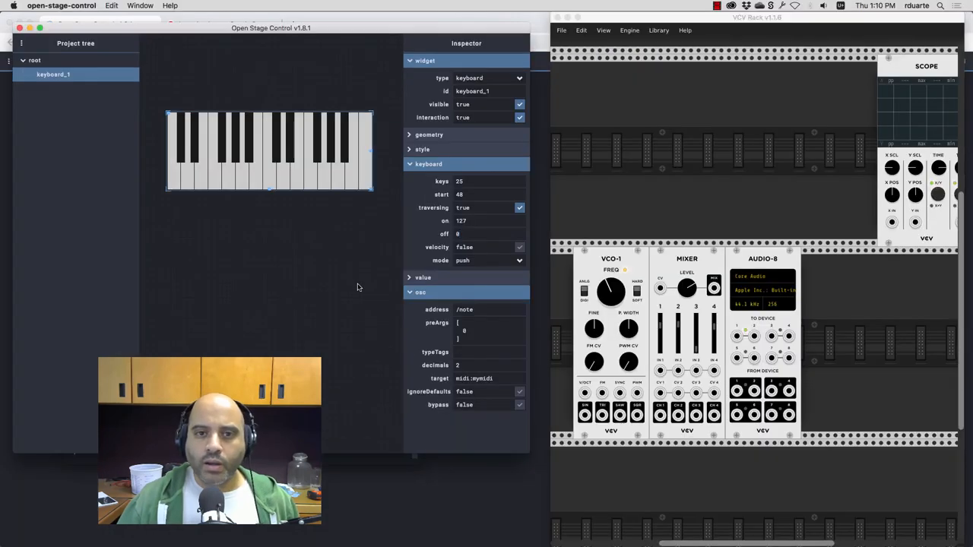
Step: Search the module browser for 'midi' and add a MIDI-CV module, placed further left
click(37, 60)
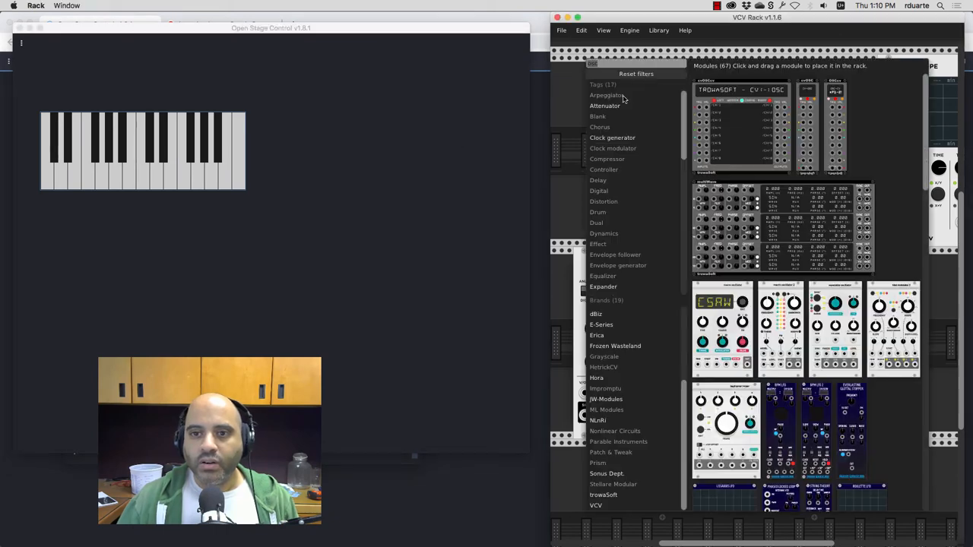
click(638, 73)
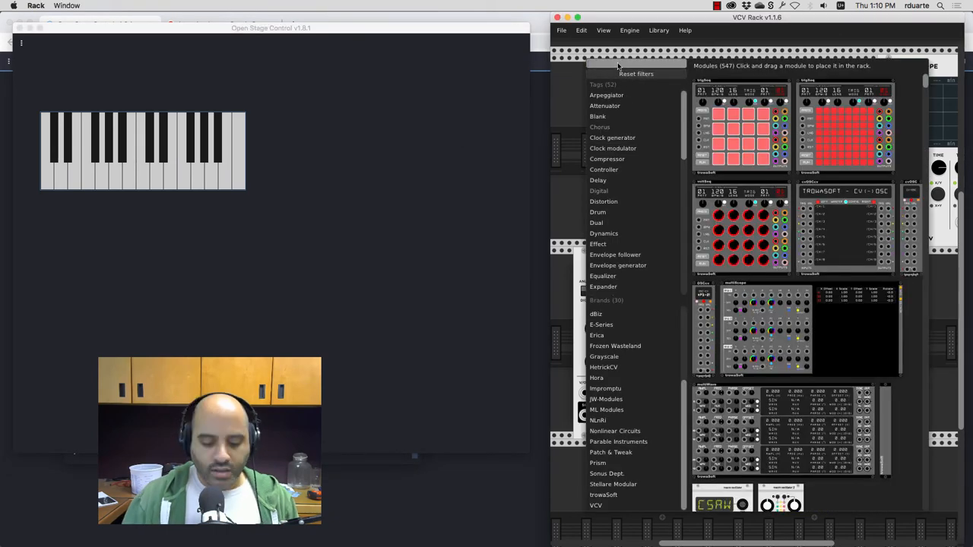
text(OSC)
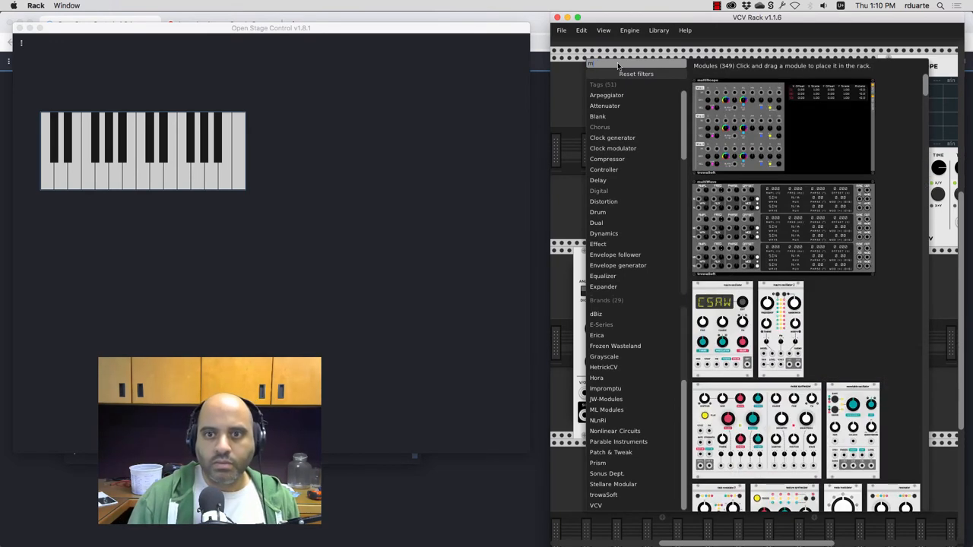
text(midi)
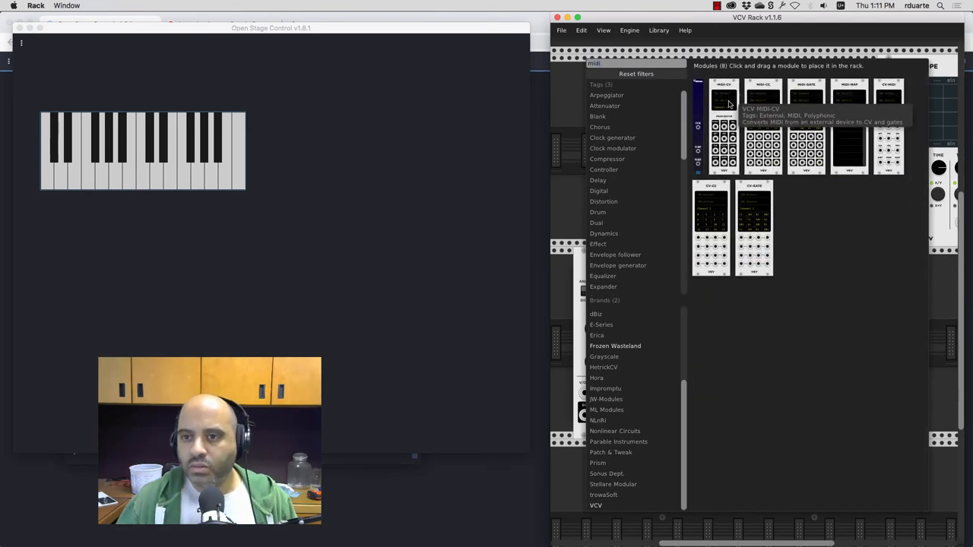
click(723, 103)
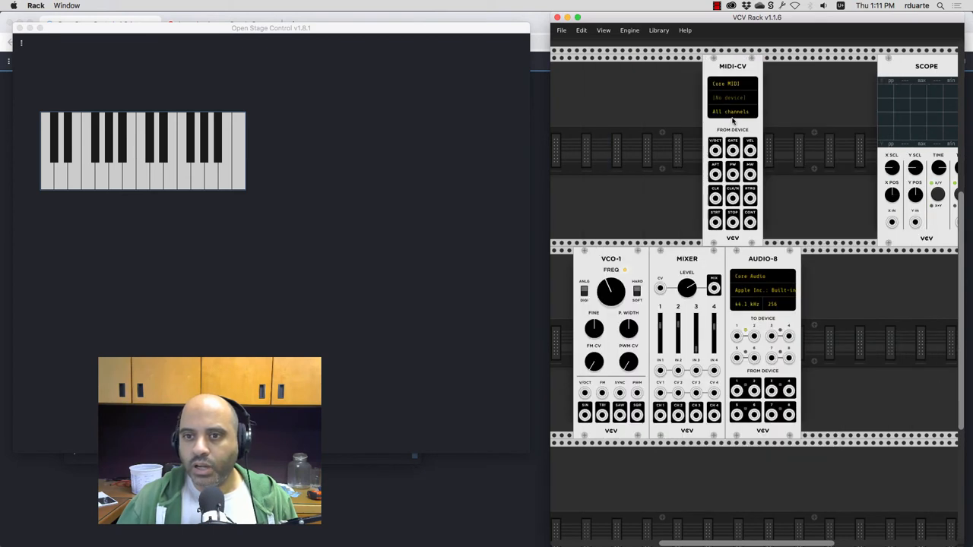
drag(733, 67, 642, 67)
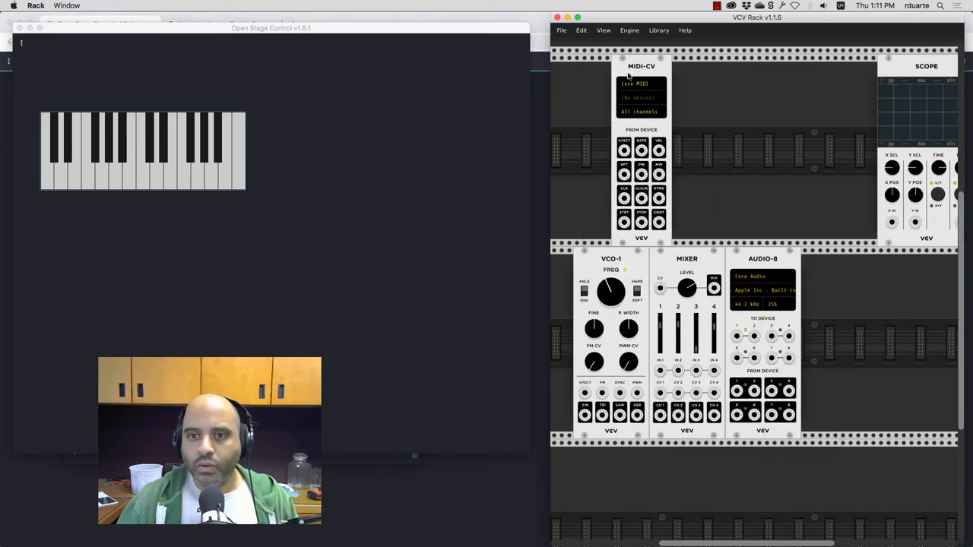
Step: Set MIDI-CV's device to IAC Driver Bus 1 and cable its V/OCT into VCO-1
click(641, 97)
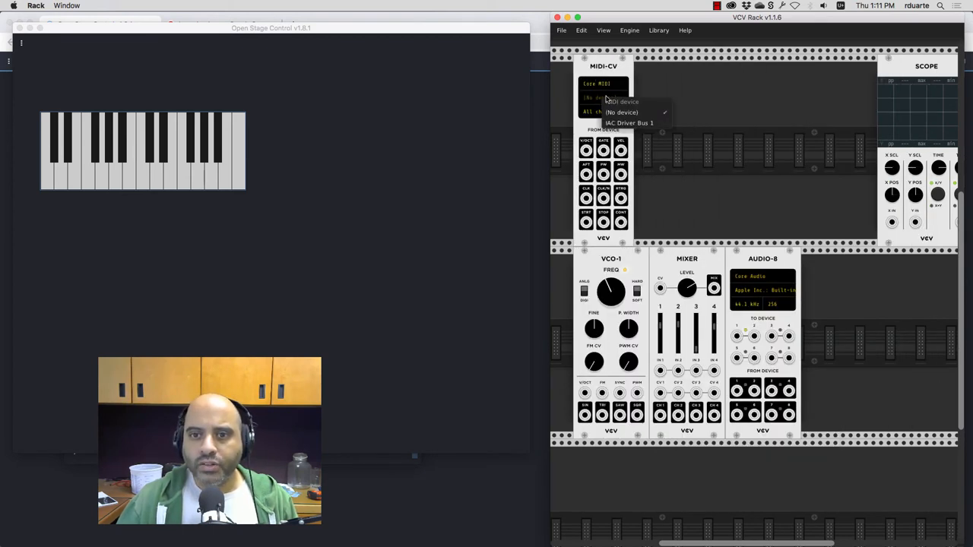
click(631, 123)
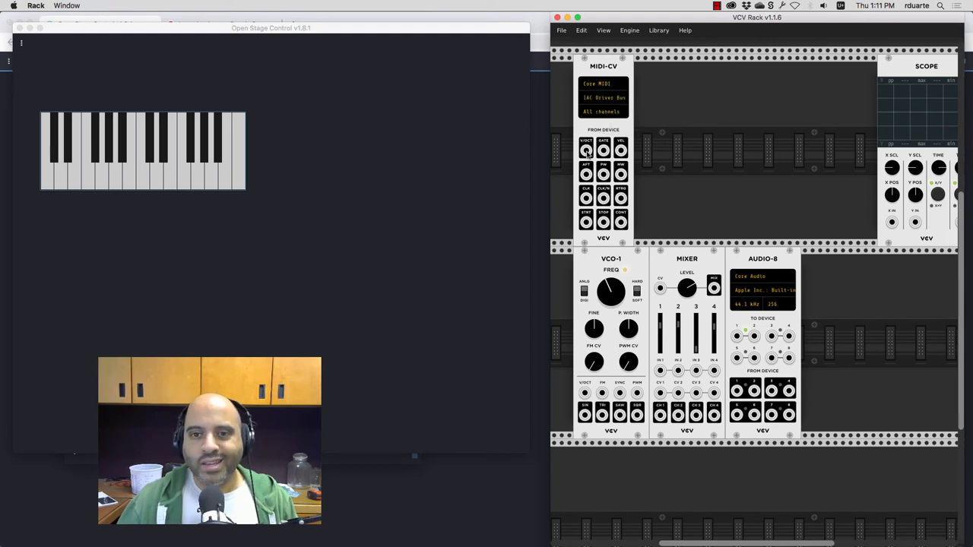
drag(587, 151, 766, 362)
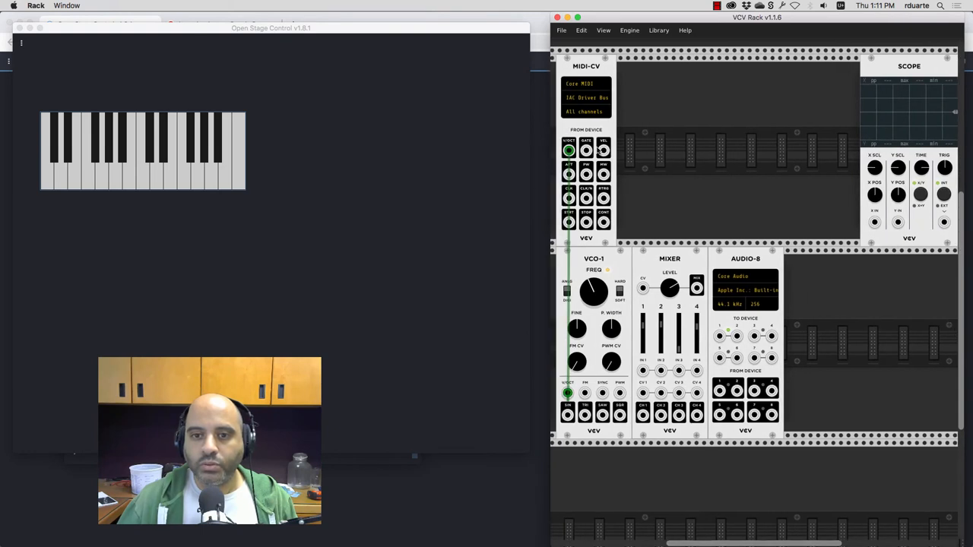
Step: Cable VCO-1 through the Mixer to the audio output and the Scope
drag(586, 151, 661, 409)
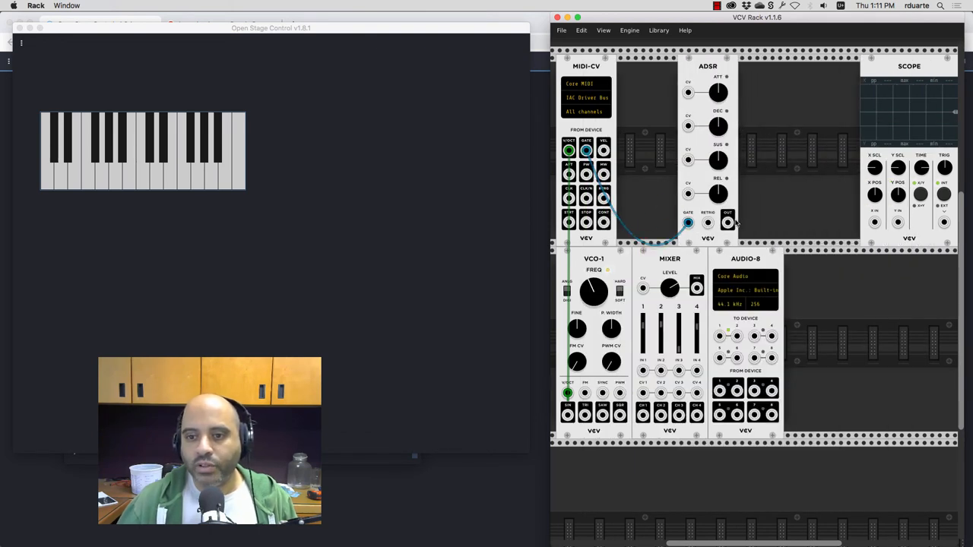
drag(726, 222, 642, 392)
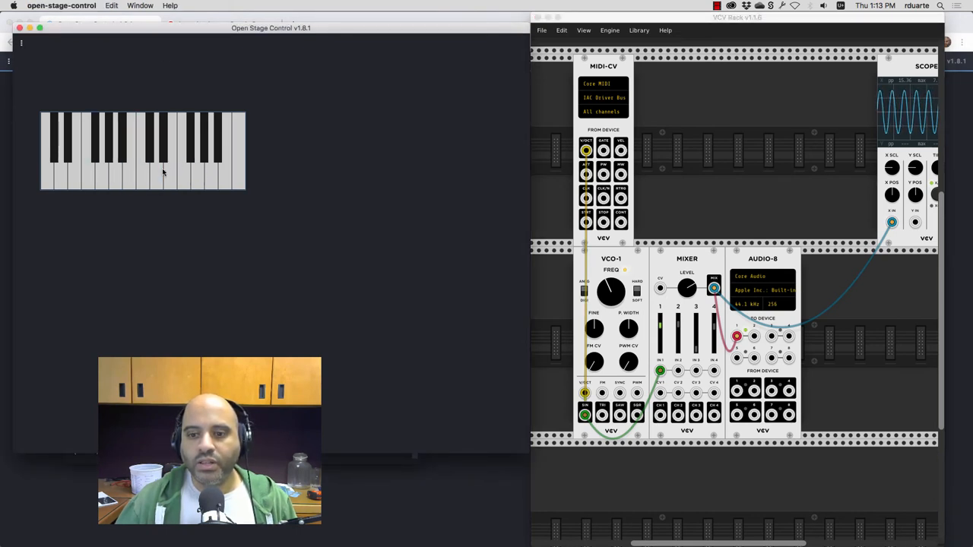
mouse_move(159, 196)
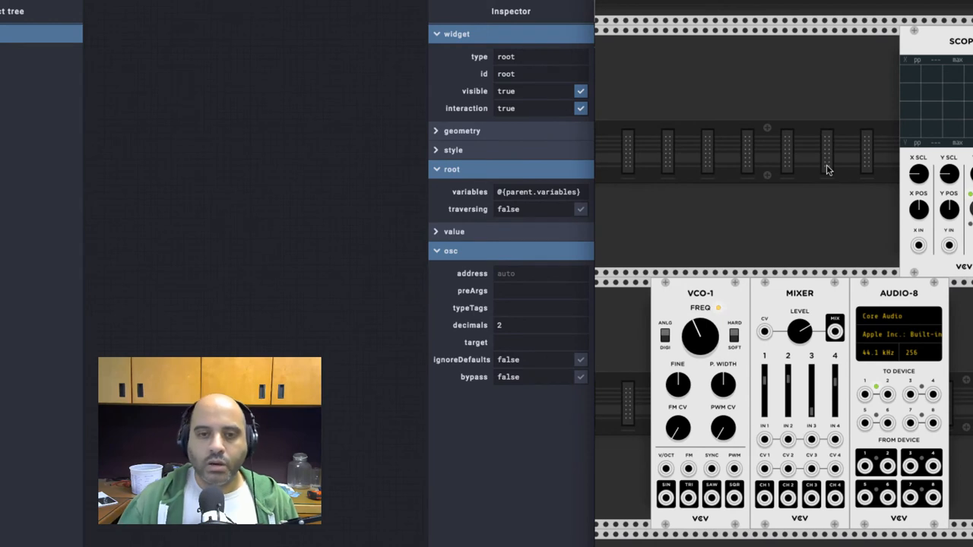
mouse_move(203, 173)
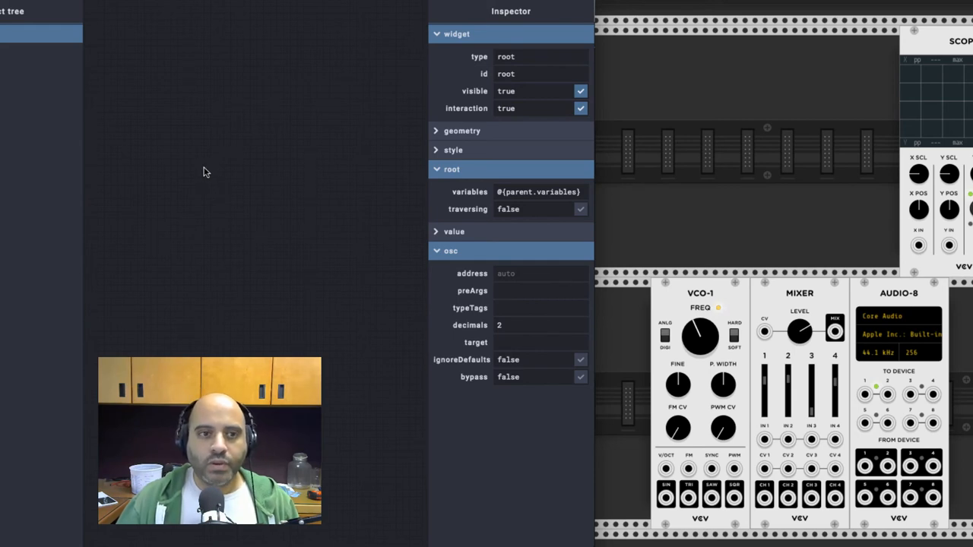
Step: Add a vertical fader to the layout and set its address to /control
right_click(205, 173)
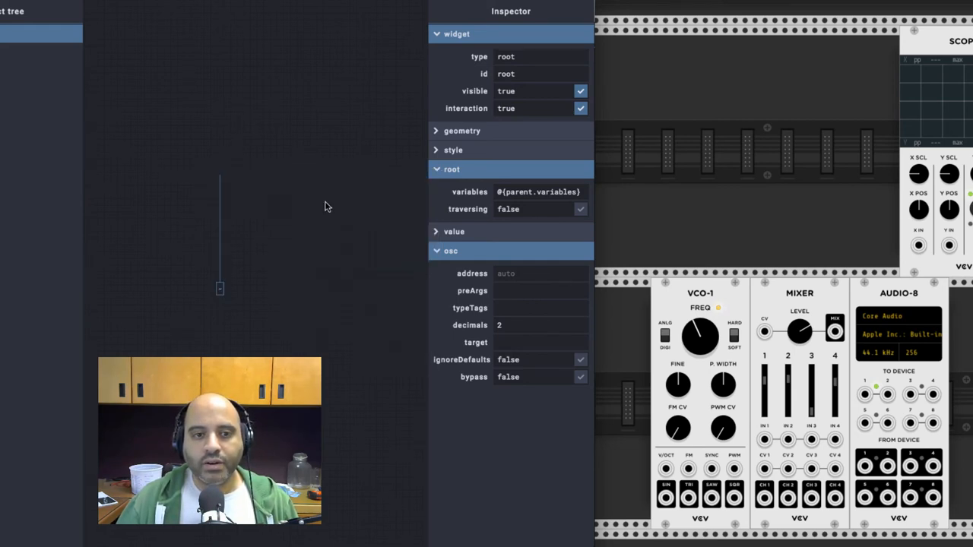
click(220, 228)
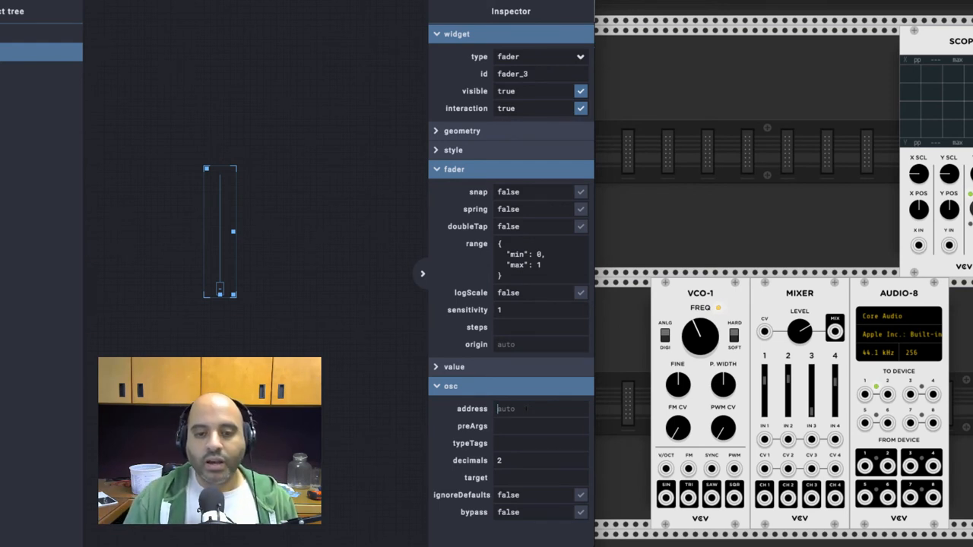
text(/note)
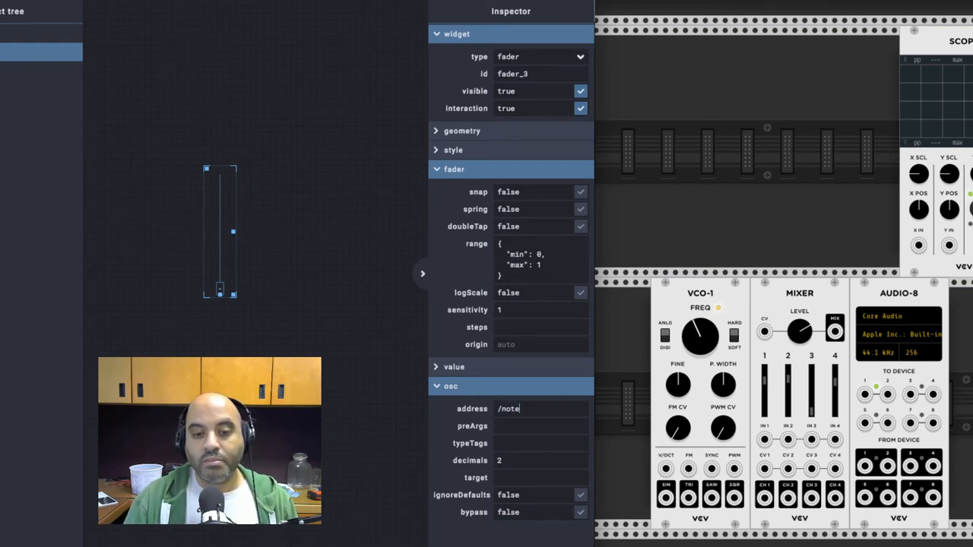
text(/control)
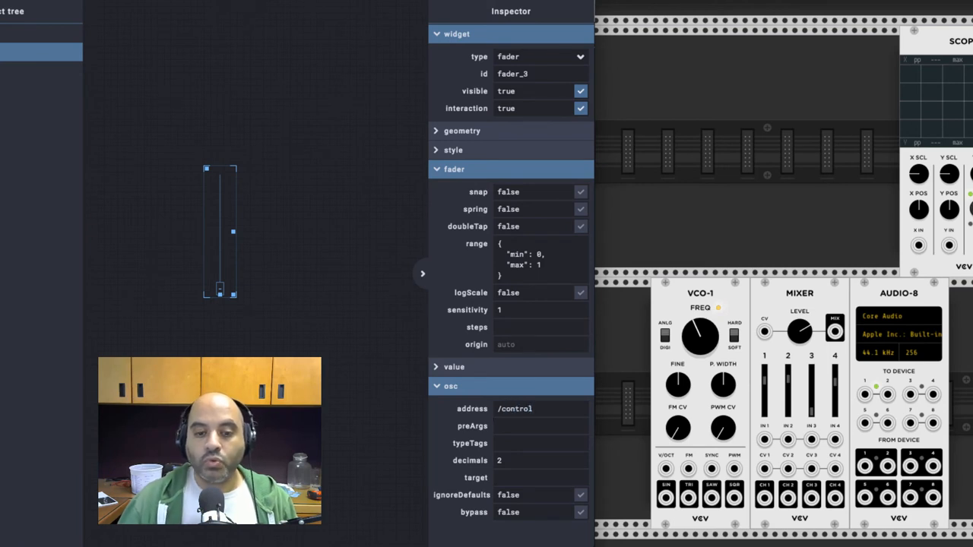
Step: Set the fader's preArgs to [0, 7] and its target to midi:mymidi
click(540, 426)
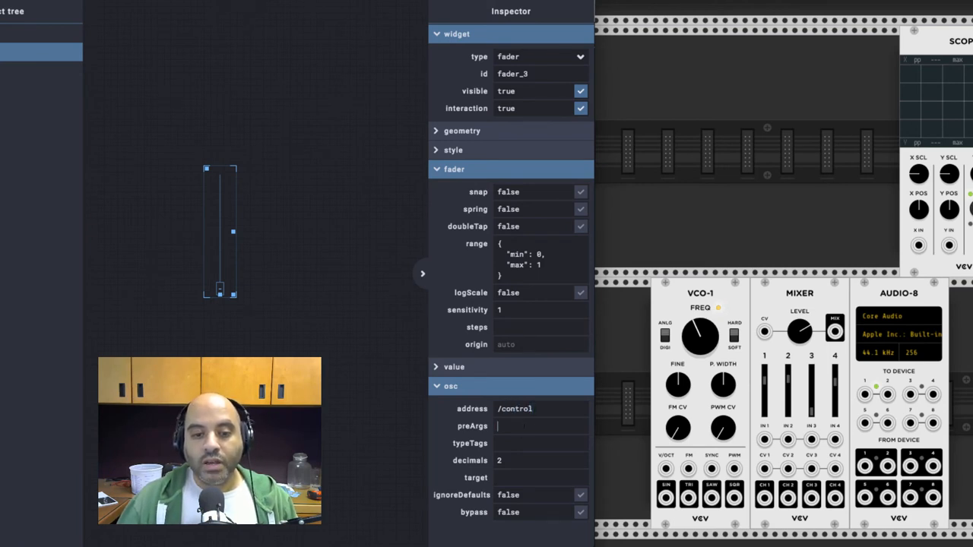
text([0)
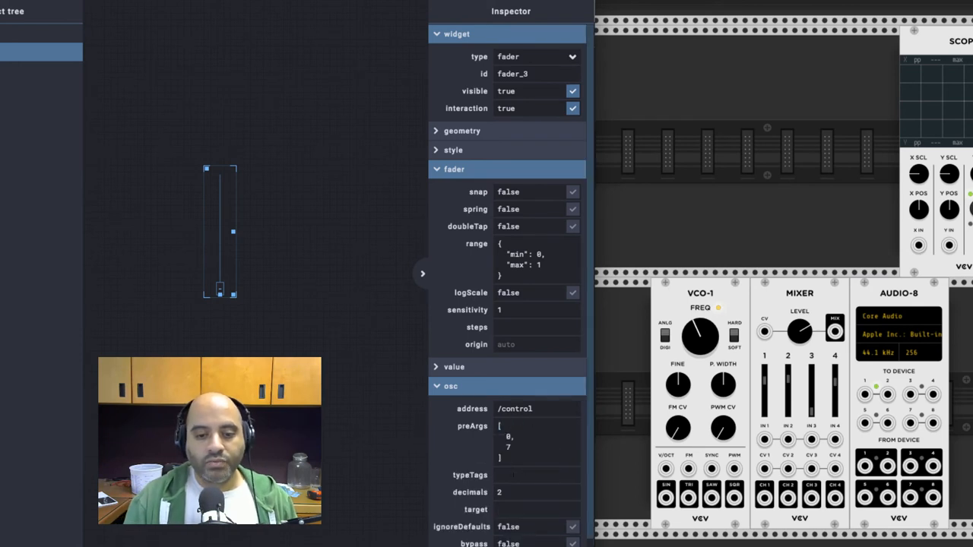
text(midi:my)
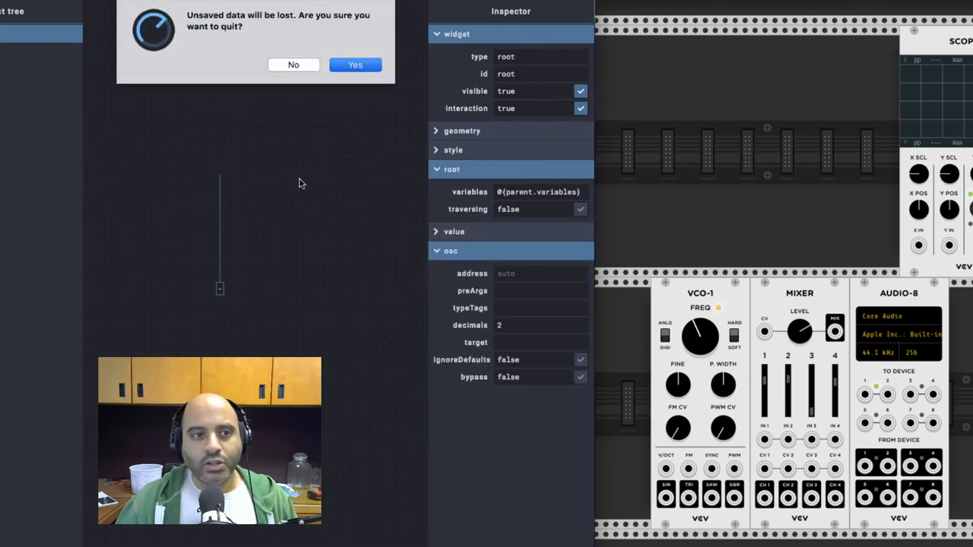
Step: Add a MIDI-CC module on IAC Driver Bus 1 and cable its CC 7 output into the Scope
click(356, 64)
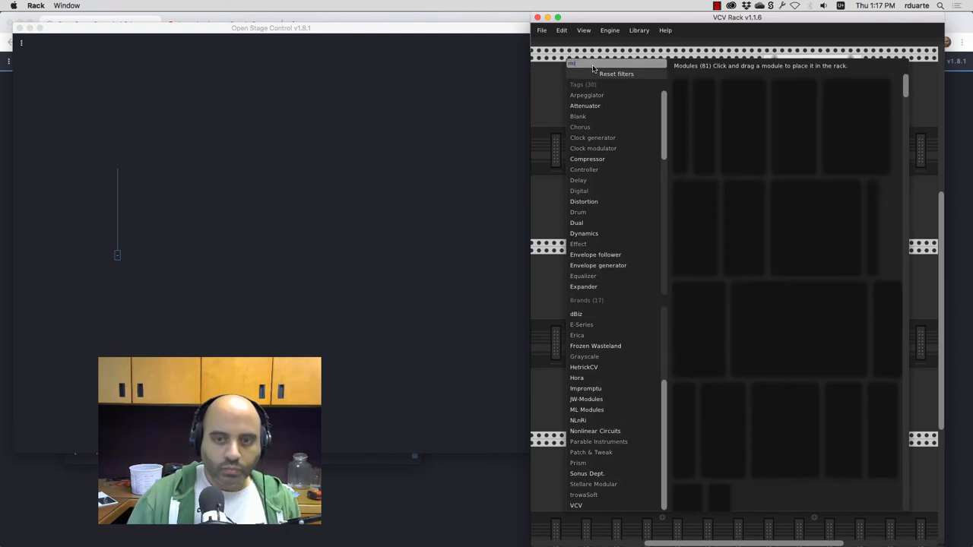
text(midi)
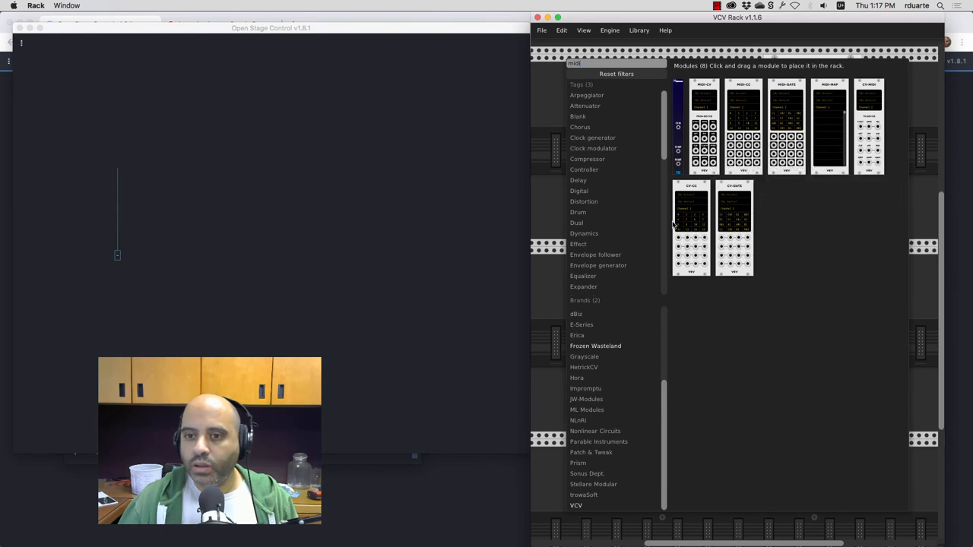
mouse_move(708, 129)
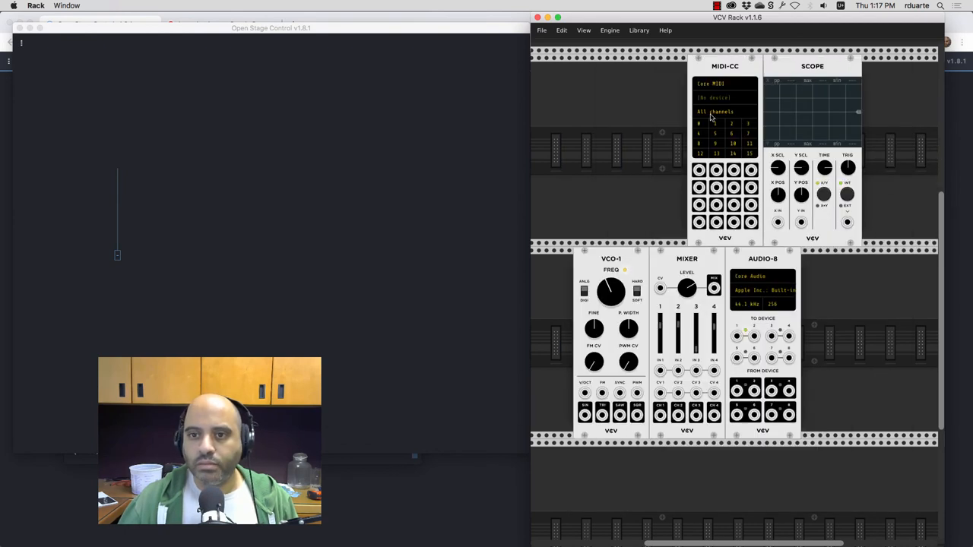
click(576, 97)
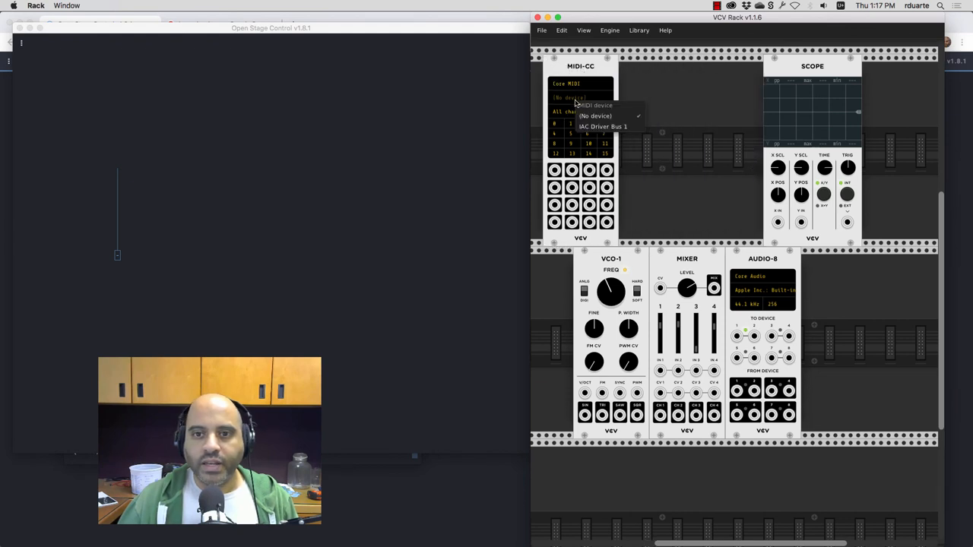
click(599, 127)
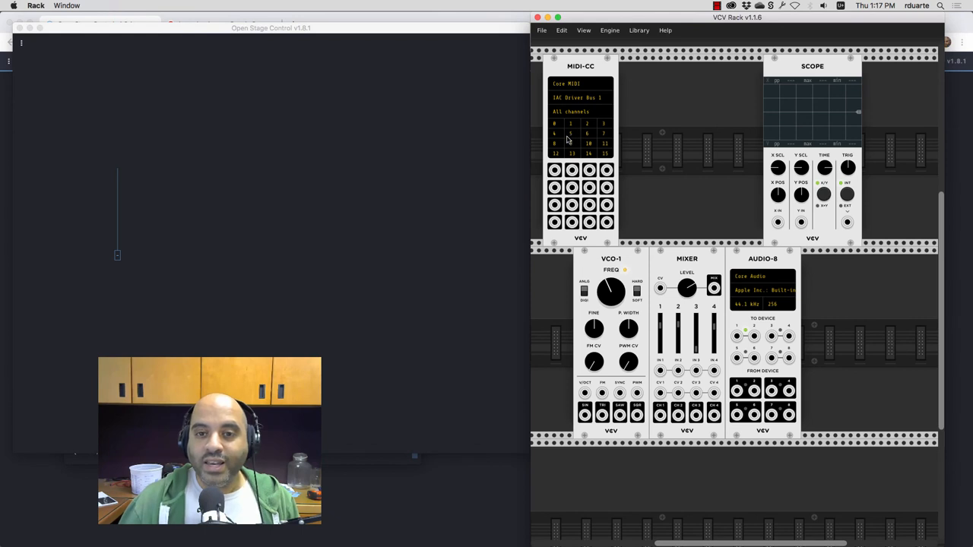
mouse_move(605, 143)
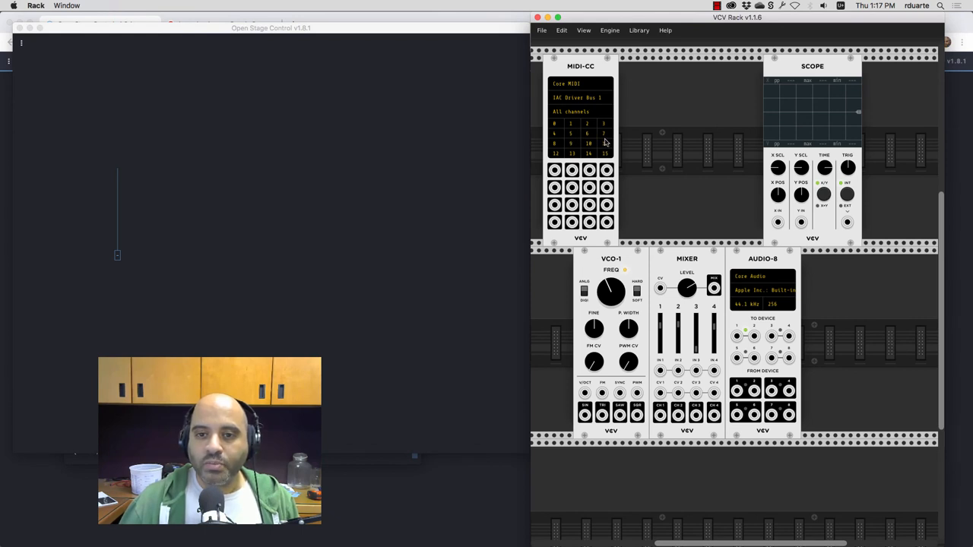
drag(607, 189, 778, 222)
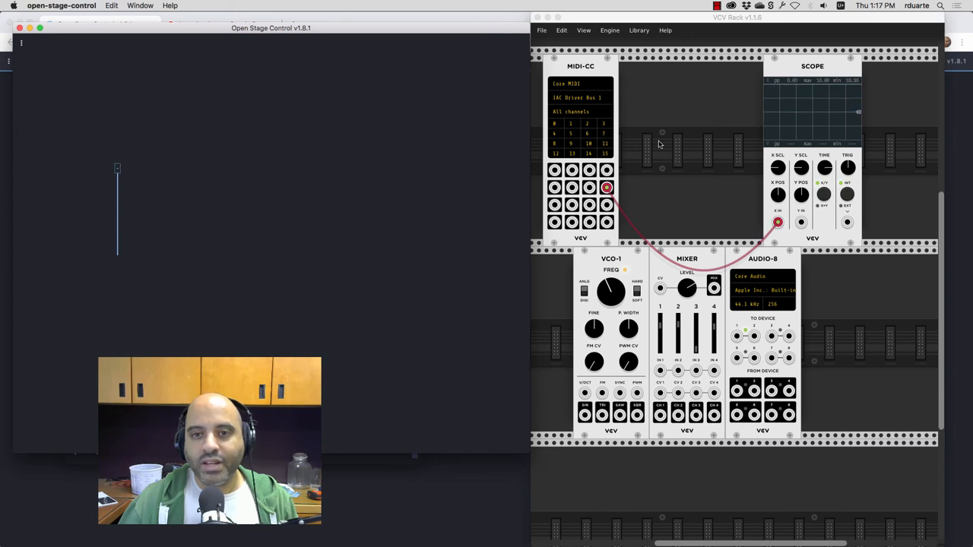
mouse_move(851, 114)
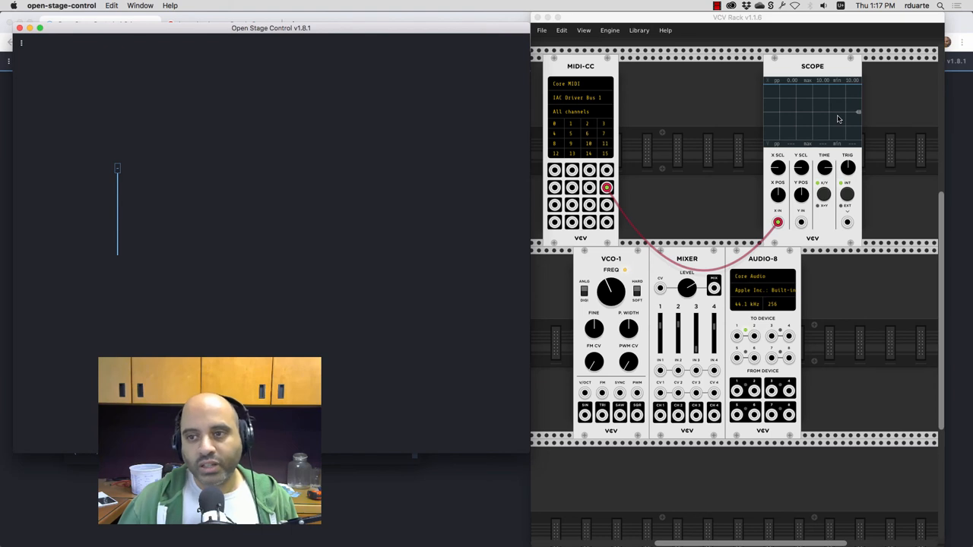
mouse_move(436, 100)
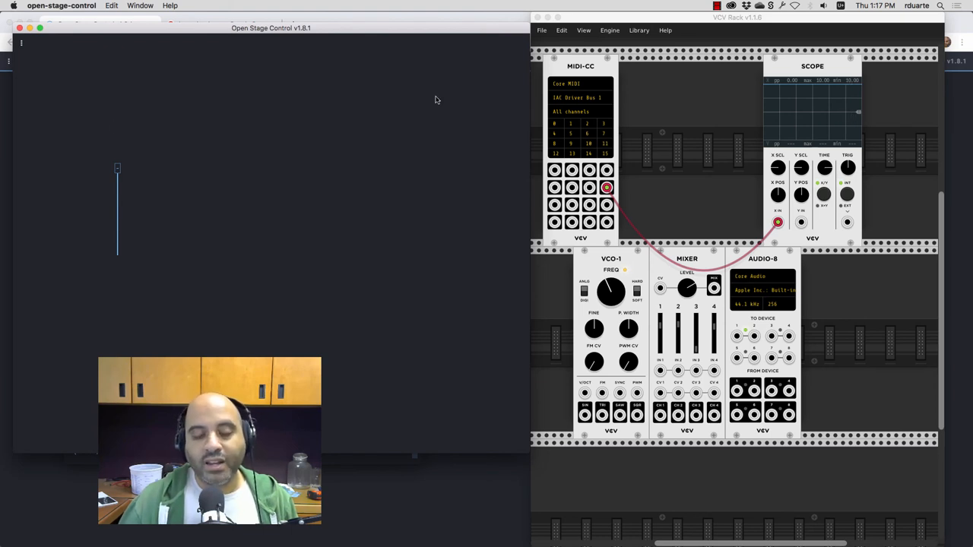
Step: Lower the fader from the top to about half, sending changing CC 7 values to VCV Rack
drag(118, 167, 119, 209)
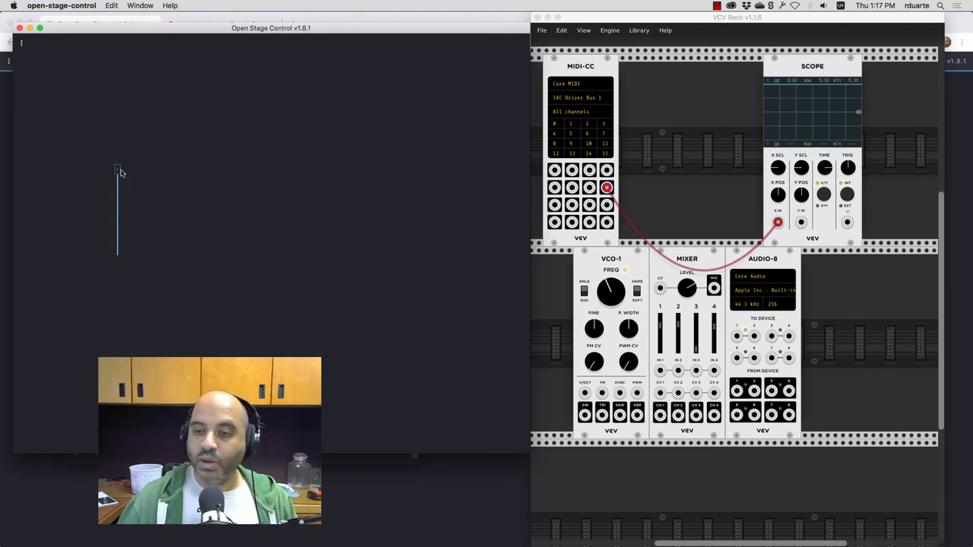
drag(118, 169, 119, 207)
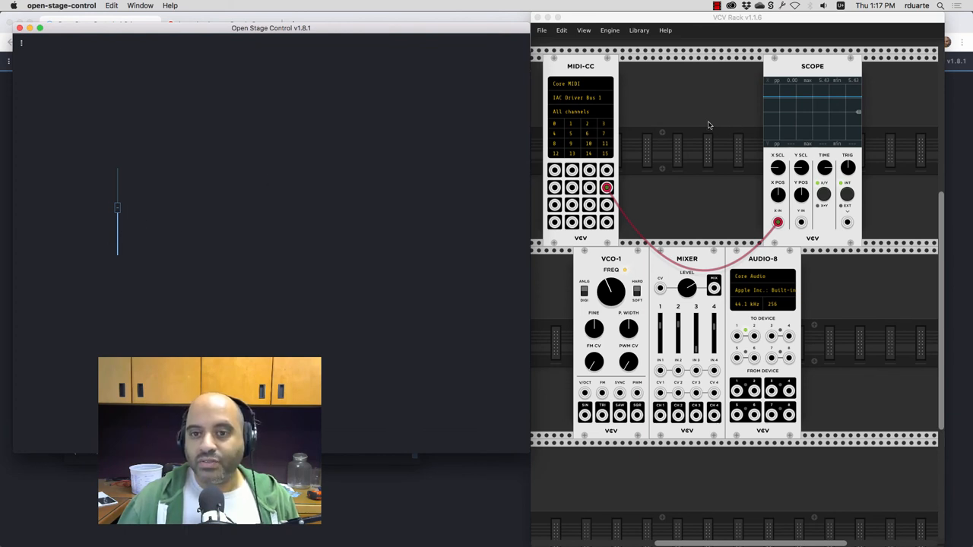
mouse_move(689, 109)
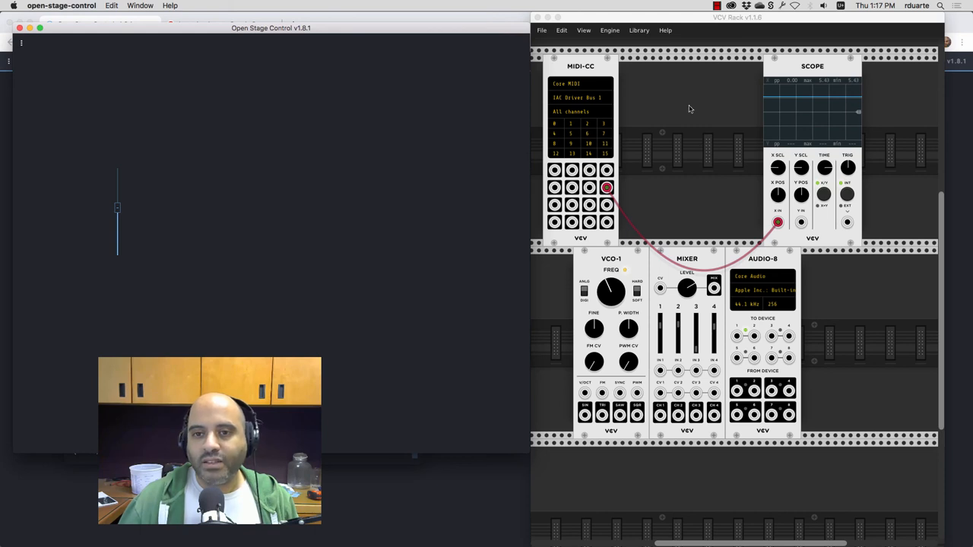